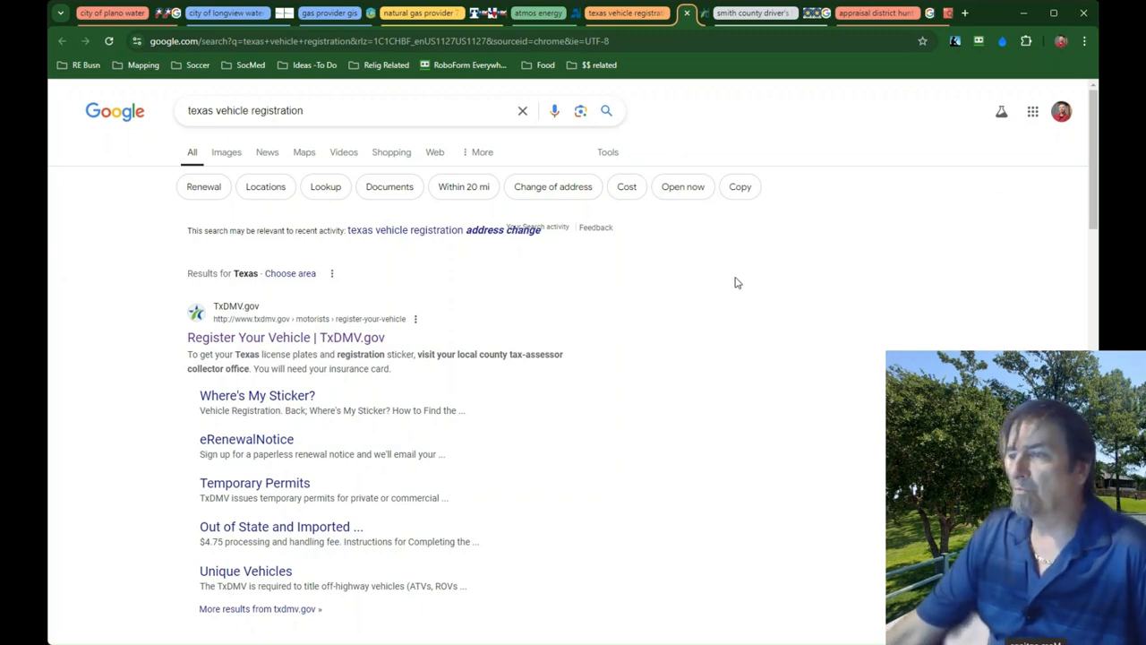
{"action": "mouse_move", "coordinate": [466, 355]}
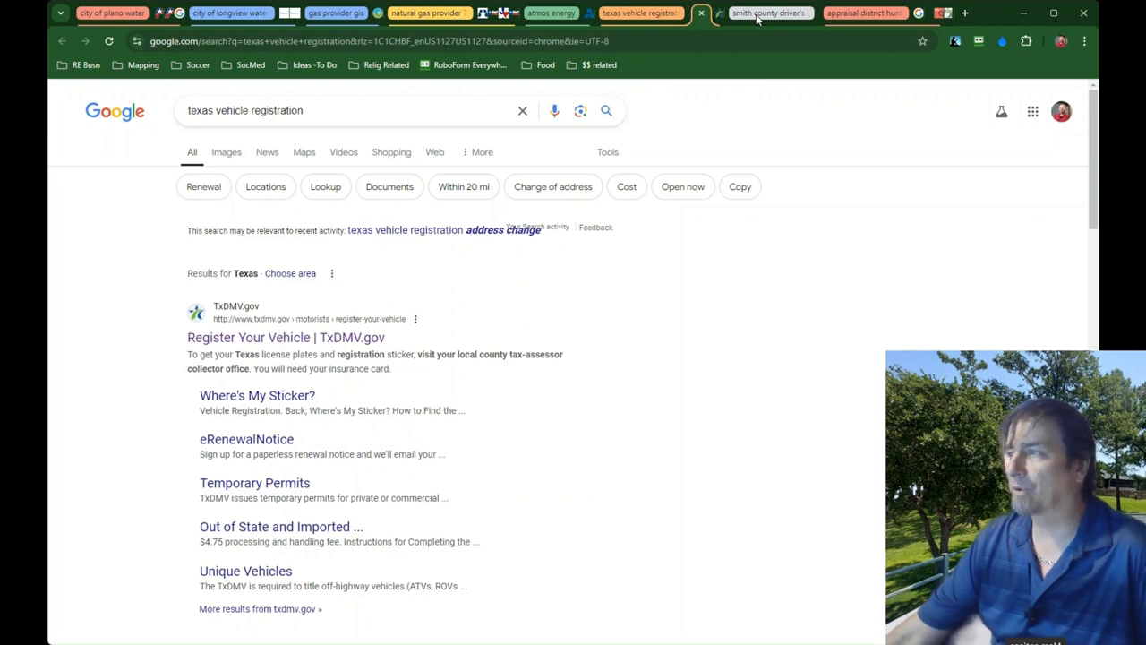
{"action": "mouse_move", "coordinate": [803, 90]}
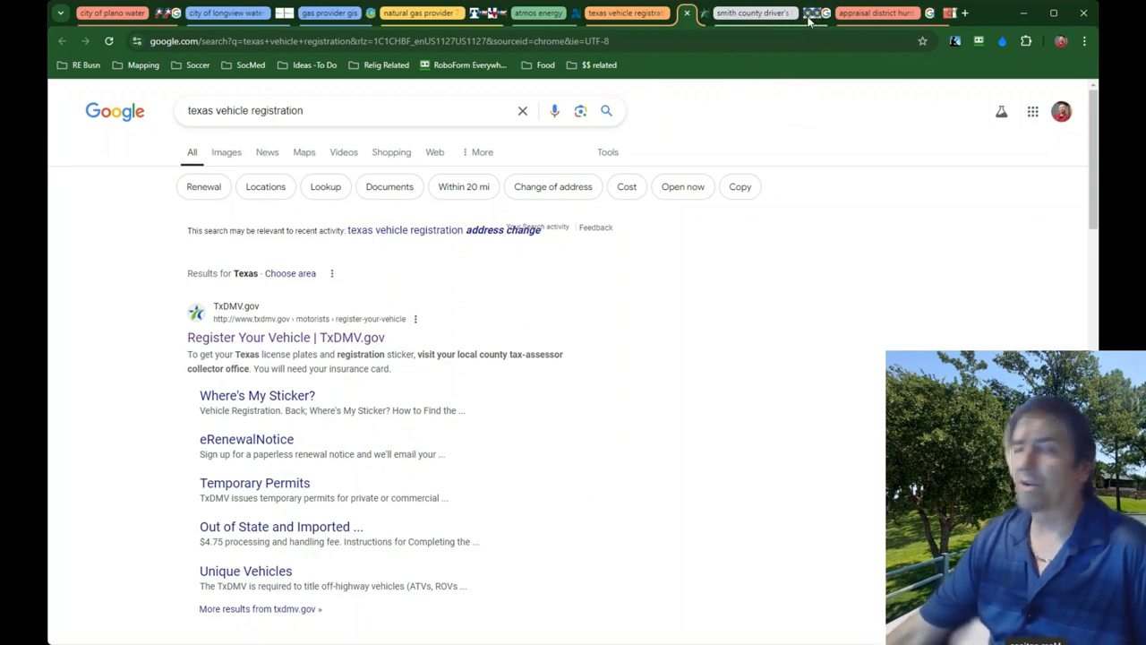
- Switch to the Texas DPS Driver License page and highlight its dps.texas.gov address
{"action": "left_click", "coordinate": [738, 12]}
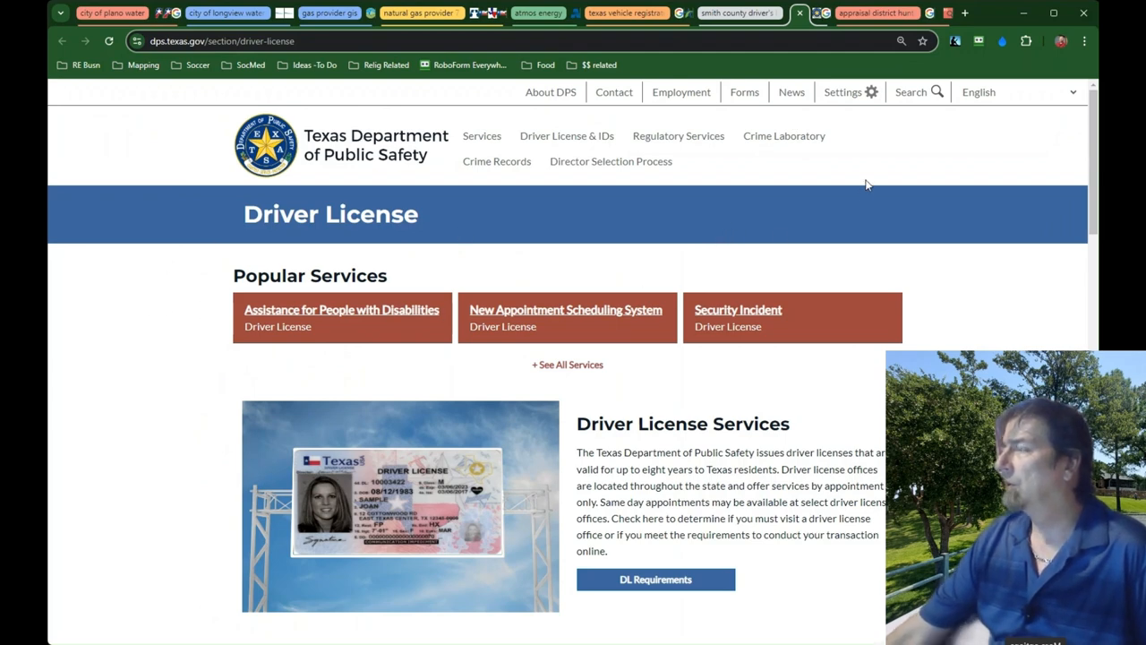
{"action": "left_click", "coordinate": [1003, 41]}
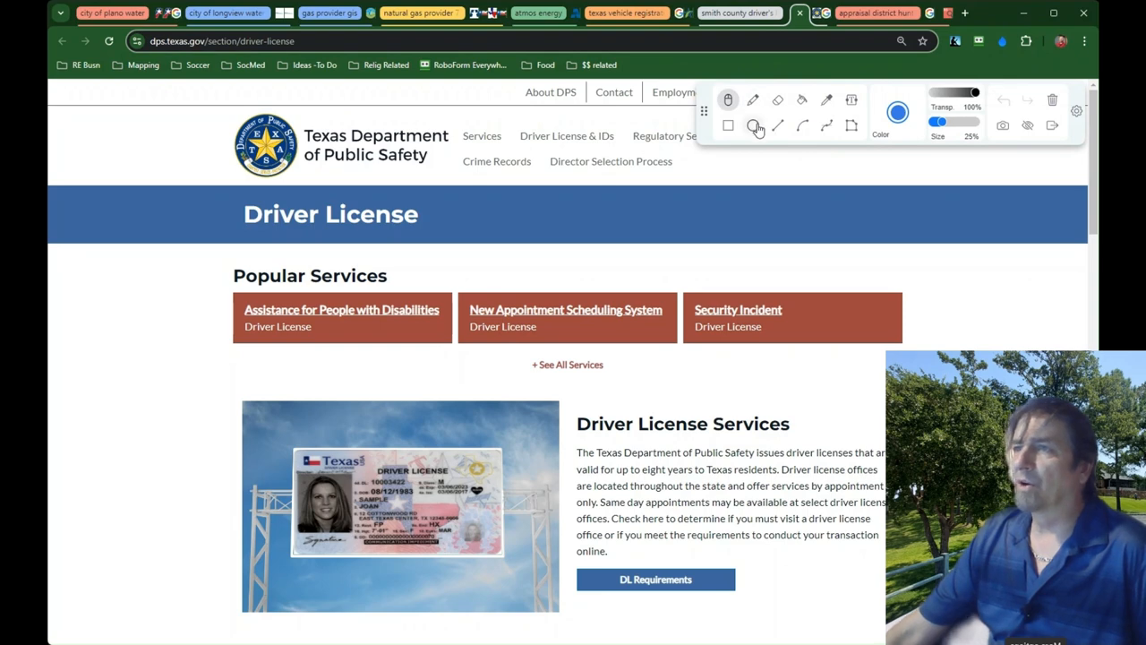
{"action": "left_click", "coordinate": [752, 126]}
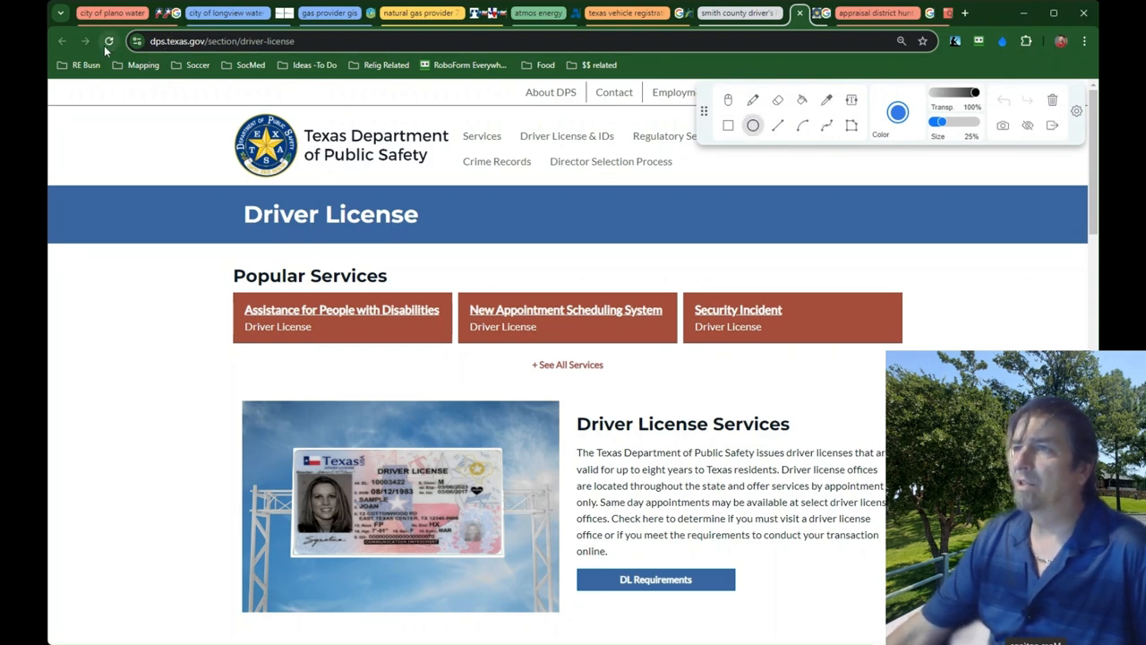
{"action": "left_click", "coordinate": [224, 40]}
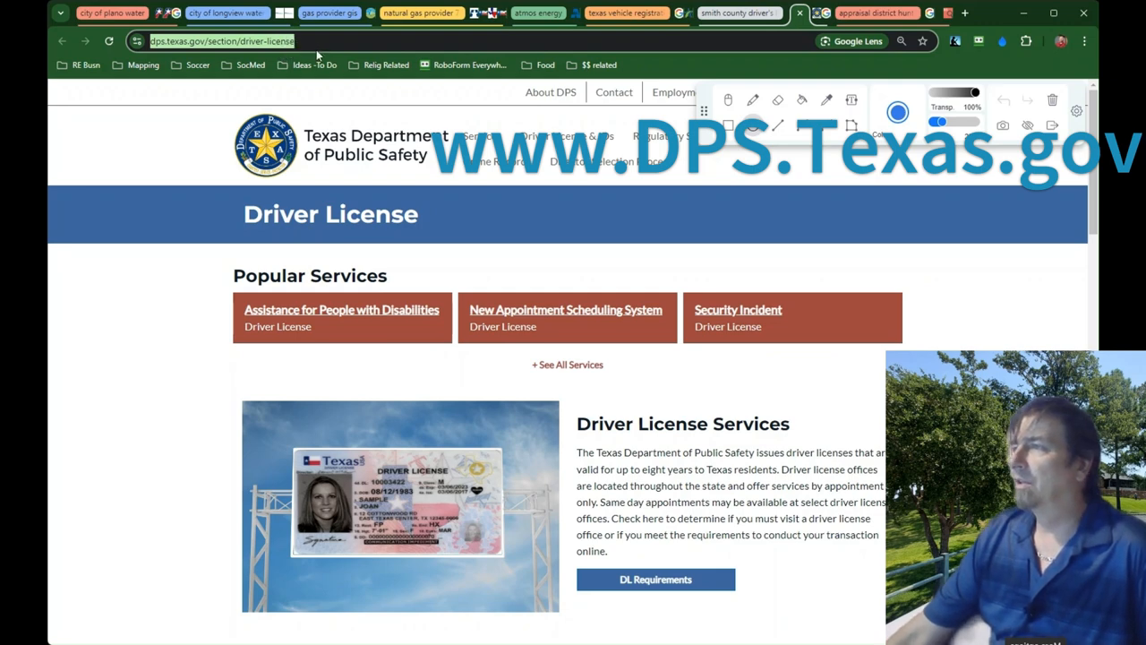
{"action": "mouse_move", "coordinate": [591, 135]}
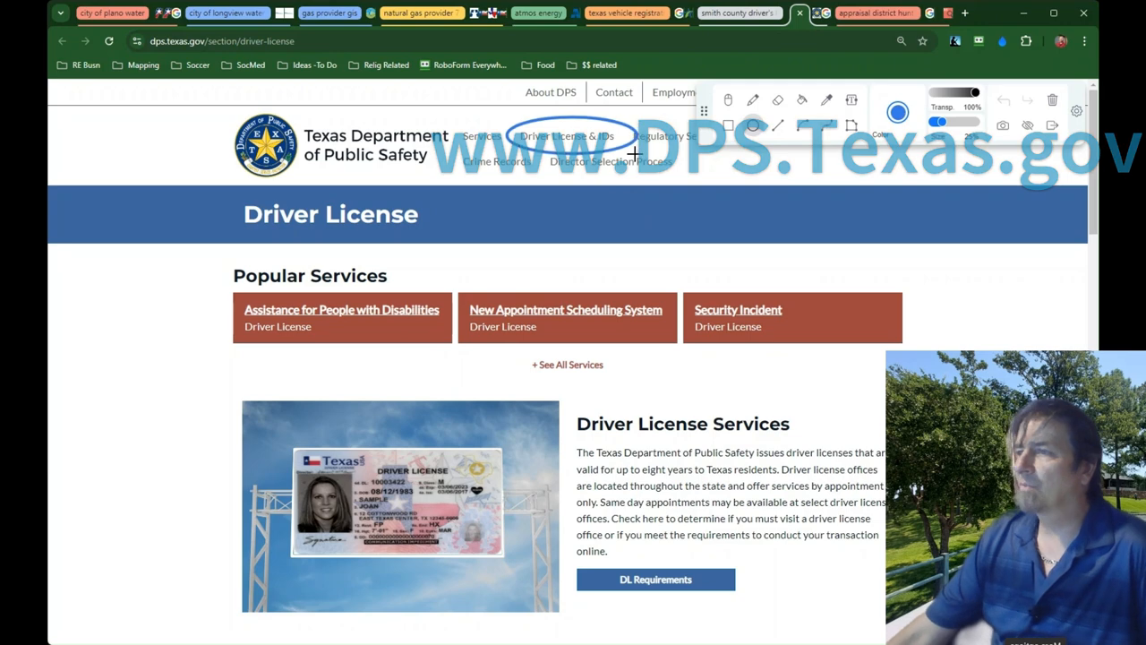
- Scroll down to the Online Services section and circle its Online Options link
{"action": "scroll", "scroll_direction": "down", "scroll_amount": 3}
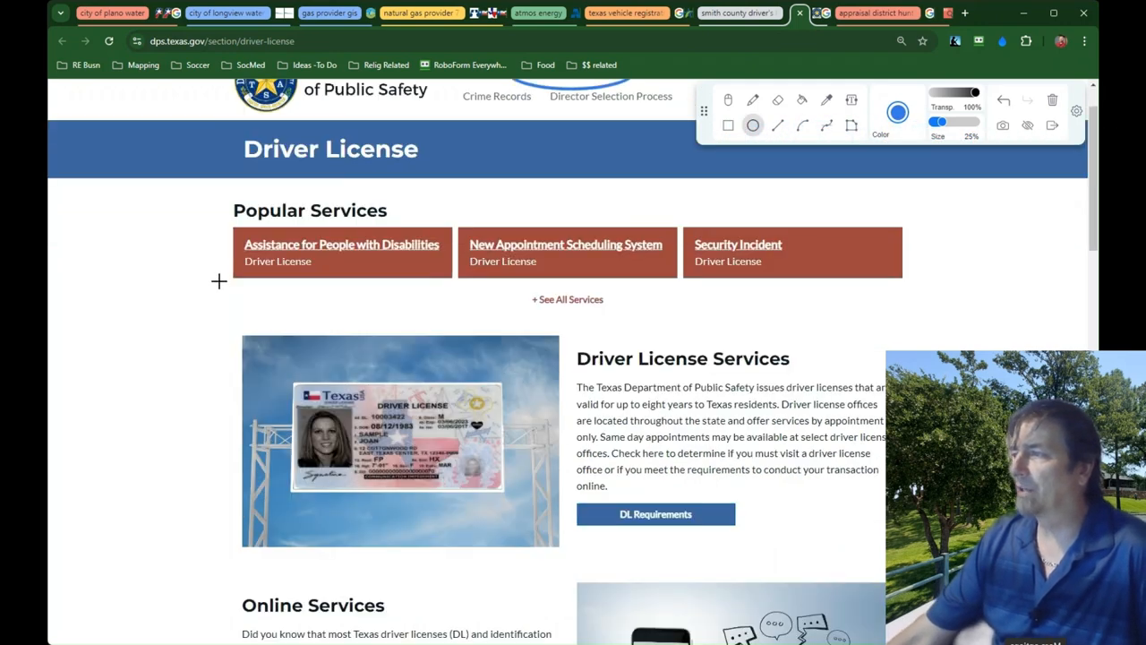
{"action": "mouse_move", "coordinate": [589, 324]}
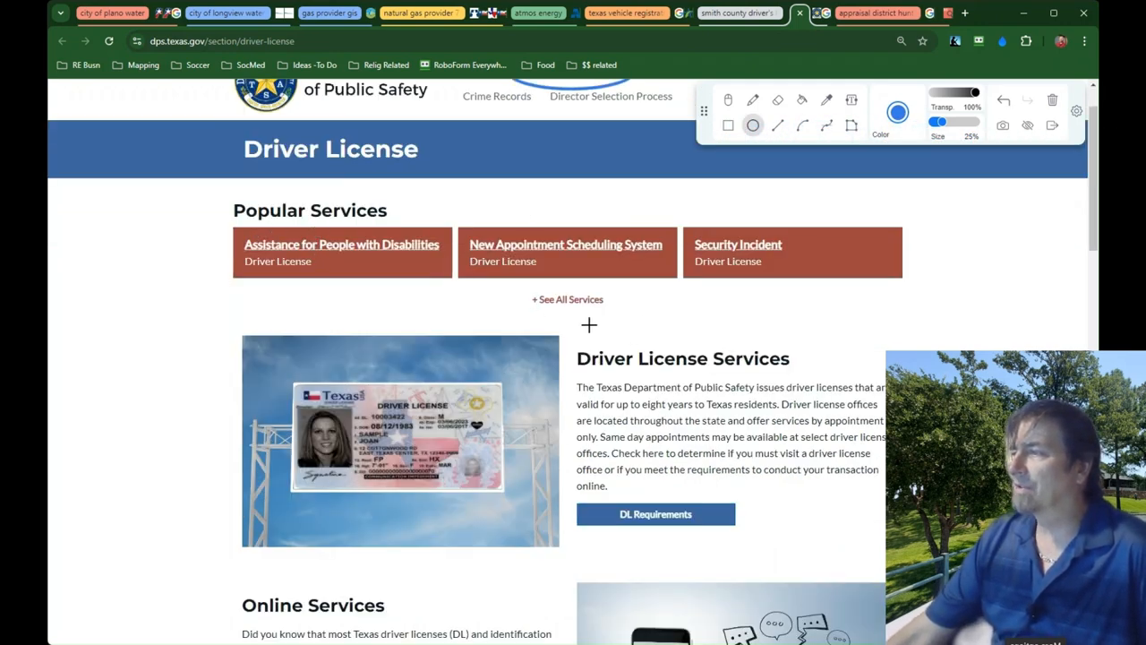
{"action": "scroll", "scroll_direction": "down", "scroll_amount": 3}
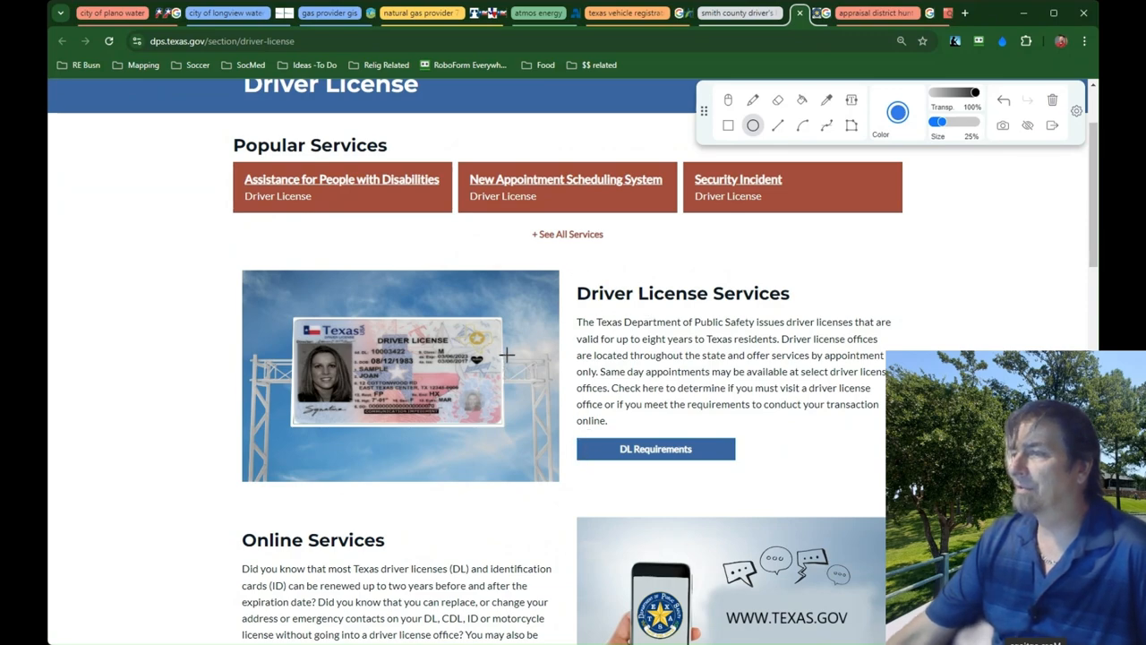
{"action": "scroll", "scroll_direction": "down", "scroll_amount": 3}
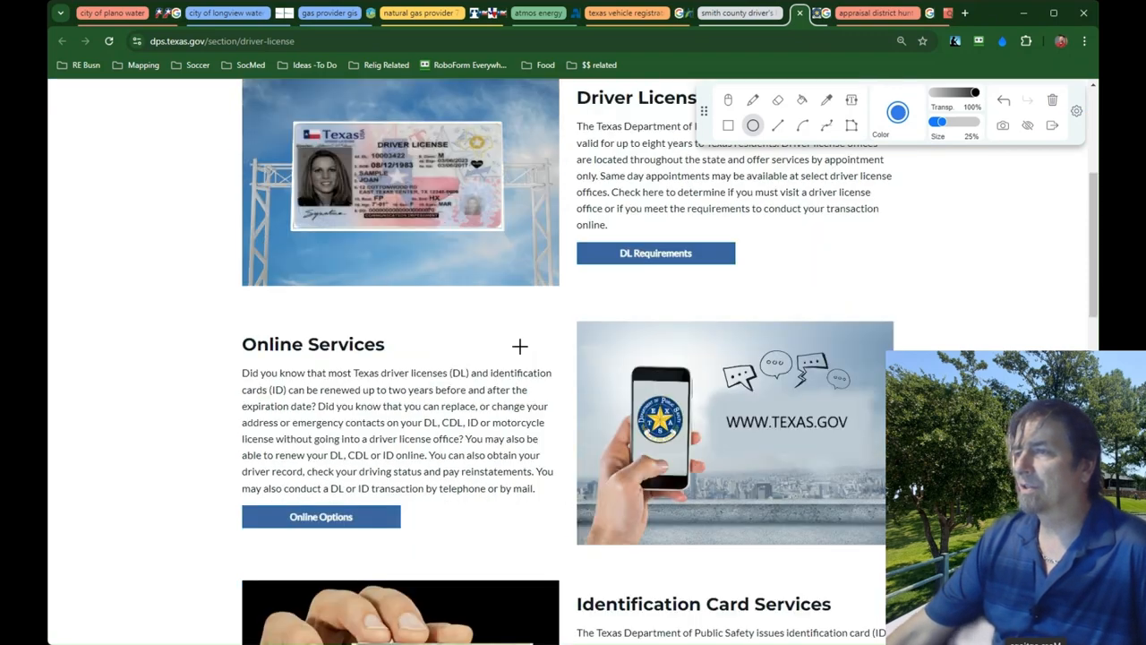
{"action": "scroll", "scroll_direction": "down", "scroll_amount": 3}
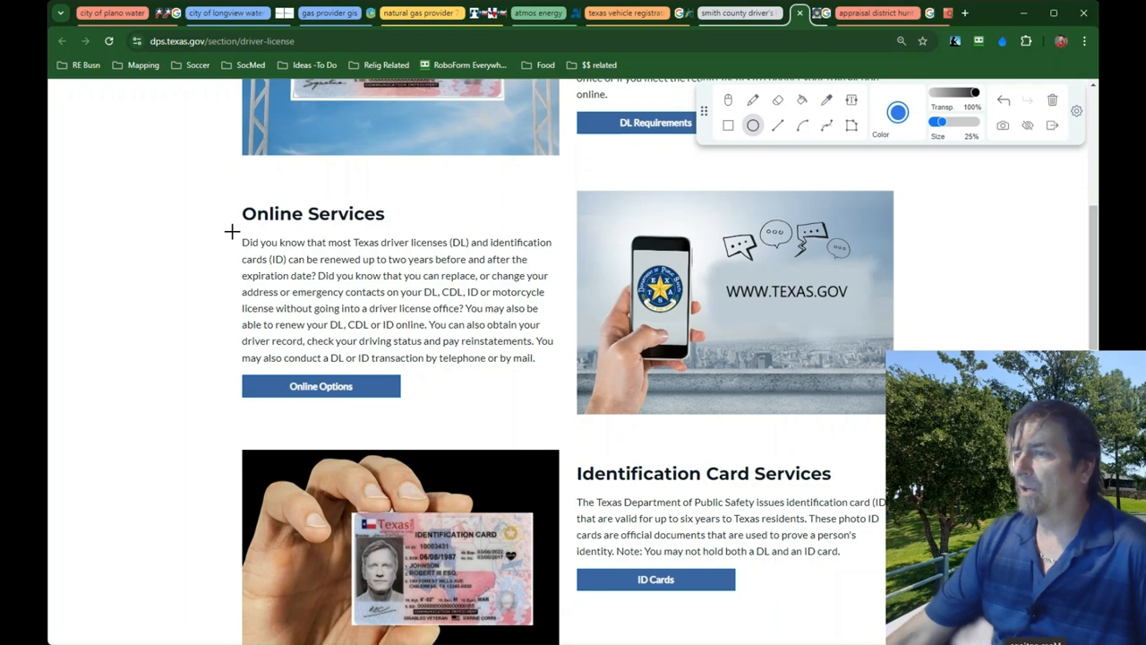
{"action": "left_click_drag", "start_coordinate": [231, 233], "coordinate": [473, 409]}
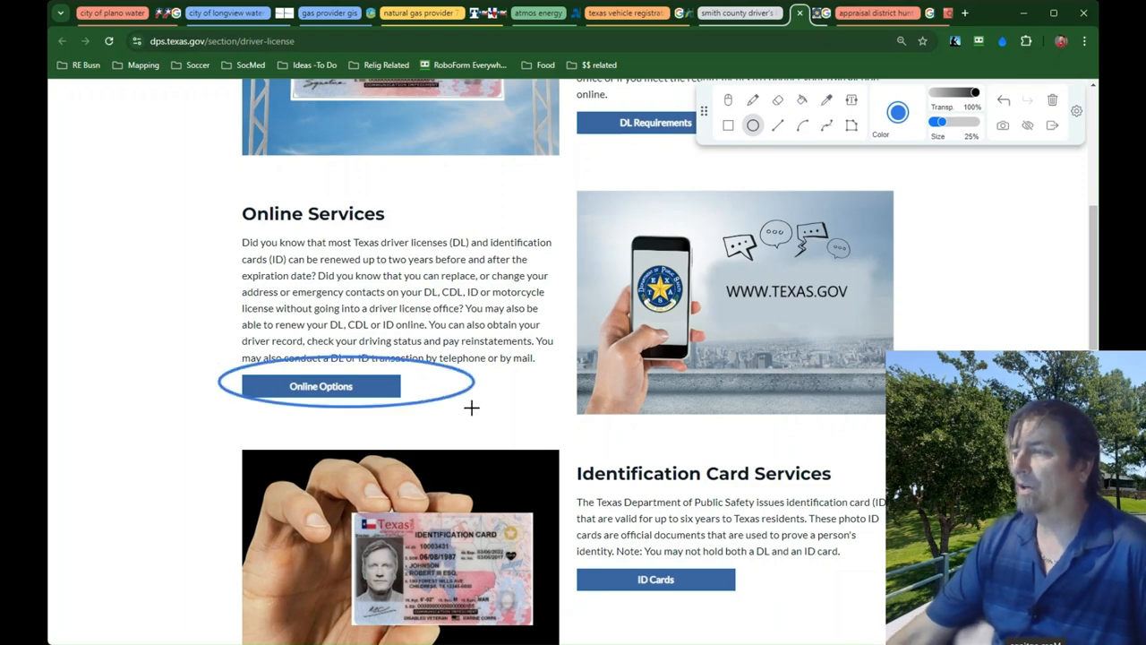
{"action": "scroll", "scroll_direction": "down", "scroll_amount": 3}
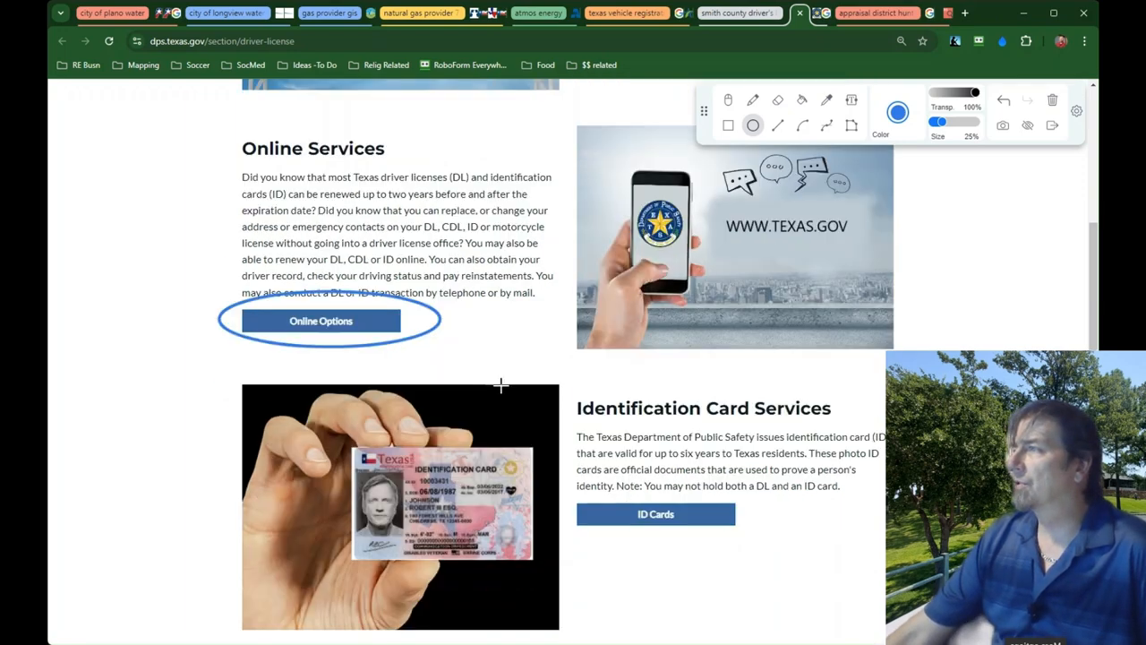
{"action": "scroll", "scroll_direction": "up", "scroll_amount": 3}
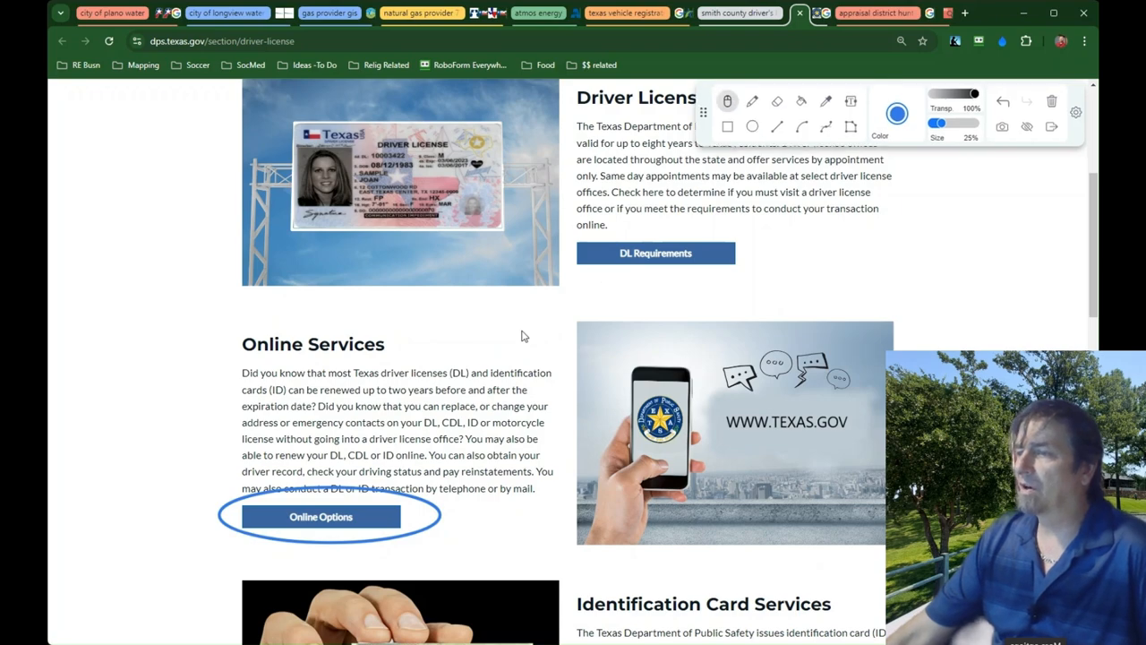
{"action": "scroll", "scroll_direction": "down", "scroll_amount": 3}
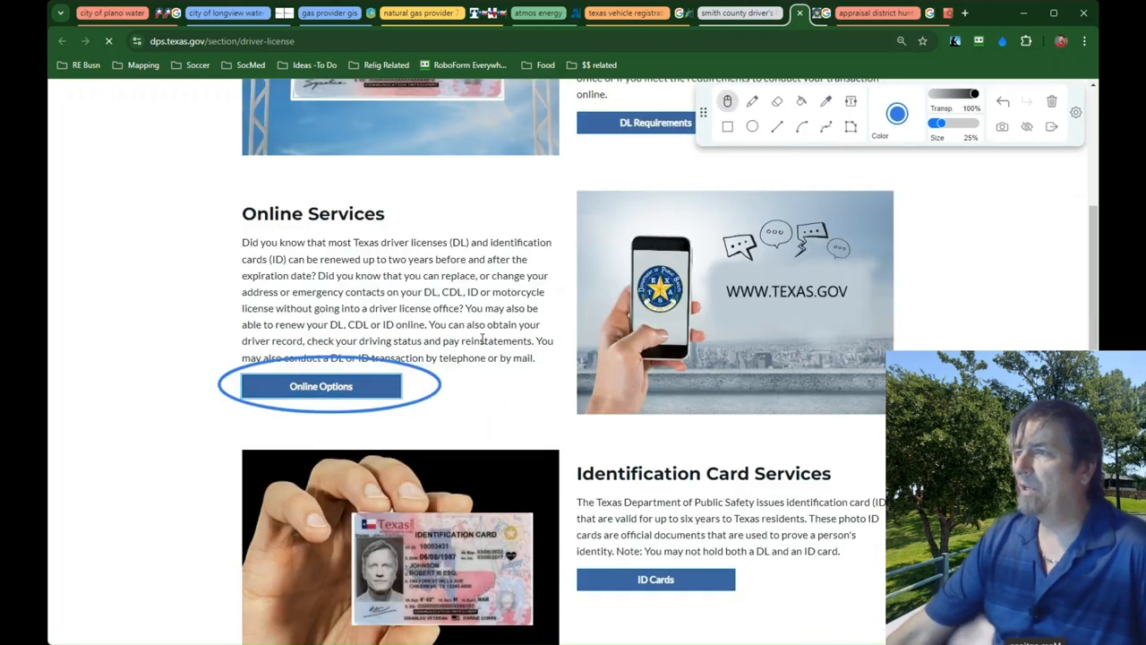
- Open Online Options and circle the license renewal and new license choices listed
{"action": "left_click", "coordinate": [320, 387]}
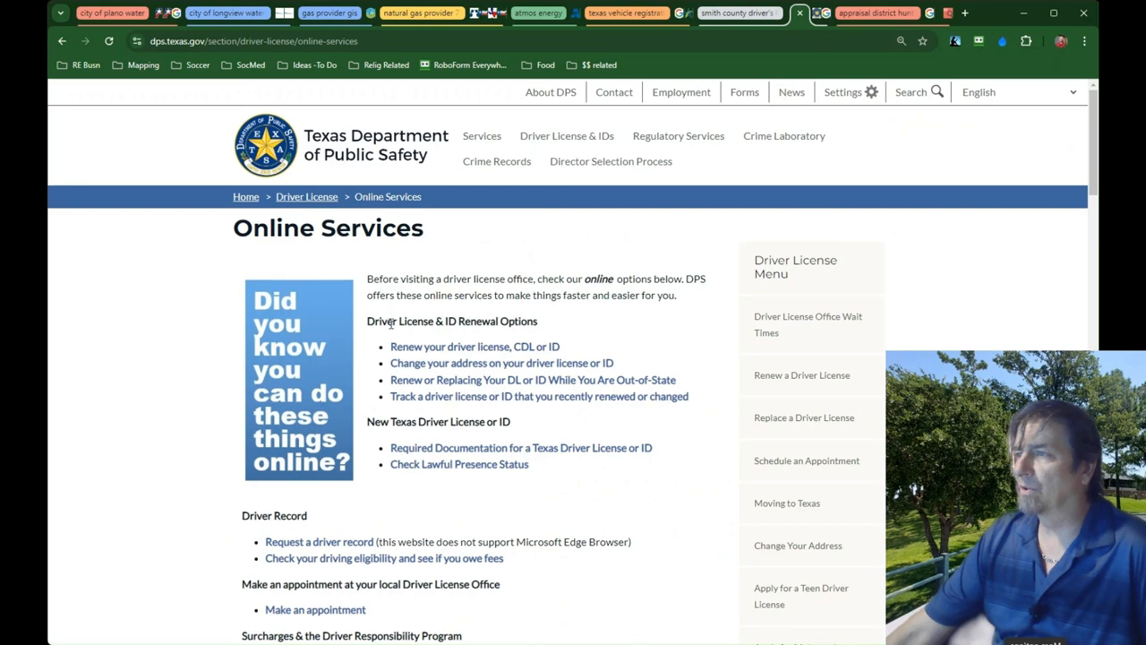
{"action": "scroll", "scroll_direction": "down", "scroll_amount": 3}
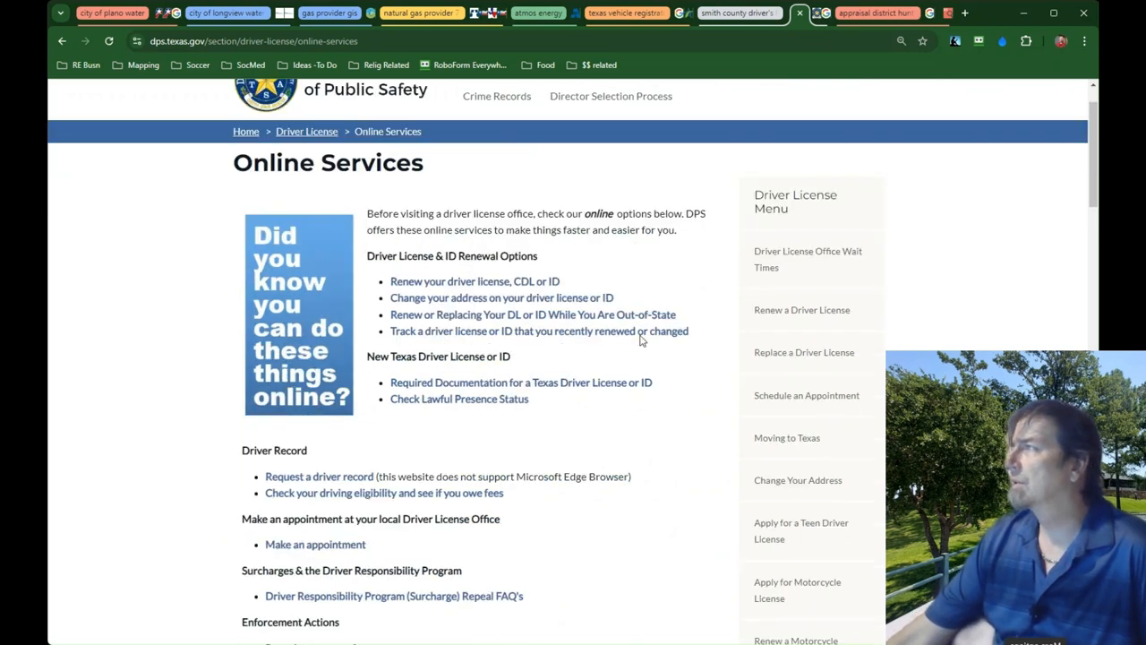
{"action": "mouse_move", "coordinate": [899, 190]}
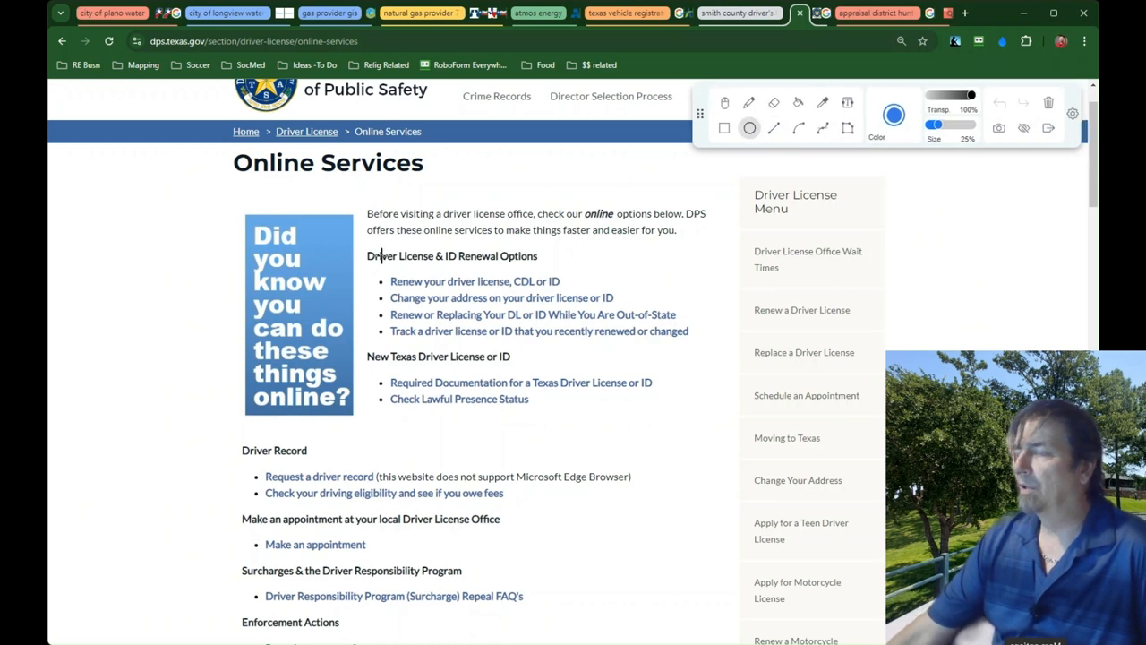
{"action": "left_click_drag", "start_coordinate": [385, 260], "coordinate": [684, 421]}
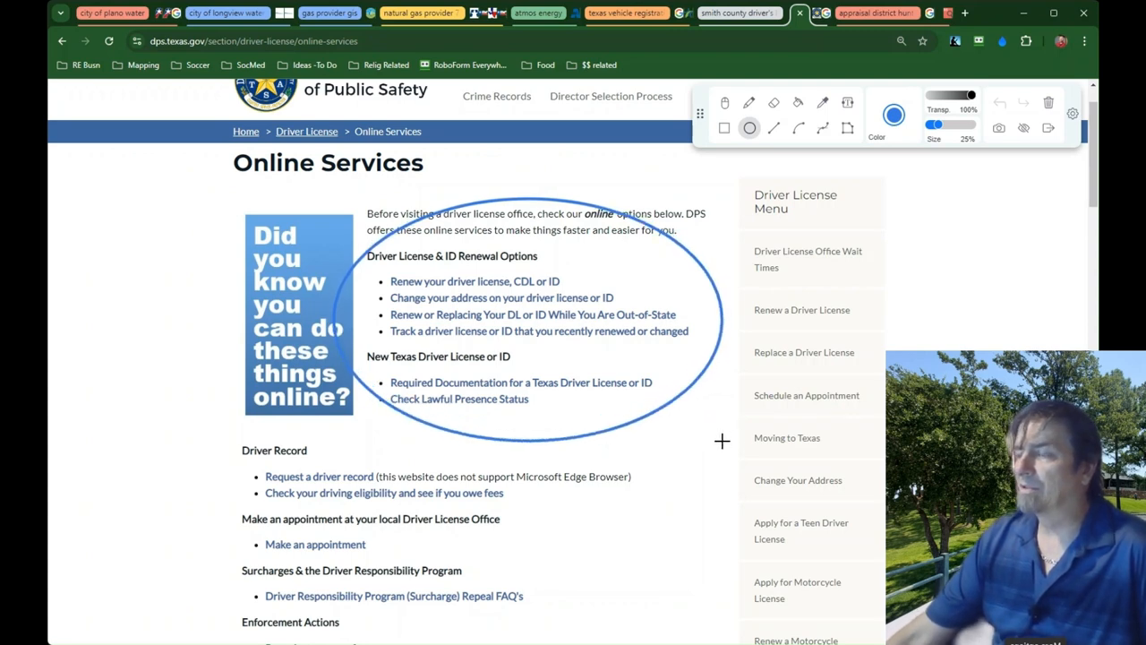
{"action": "mouse_move", "coordinate": [483, 324]}
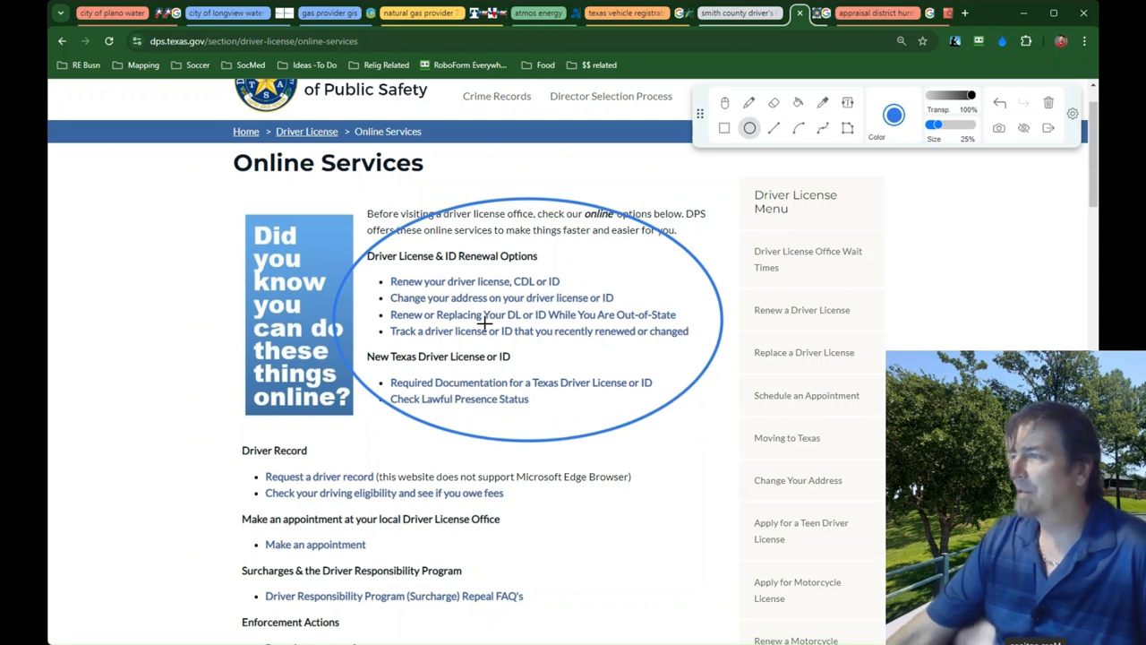
{"action": "mouse_move", "coordinate": [692, 335]}
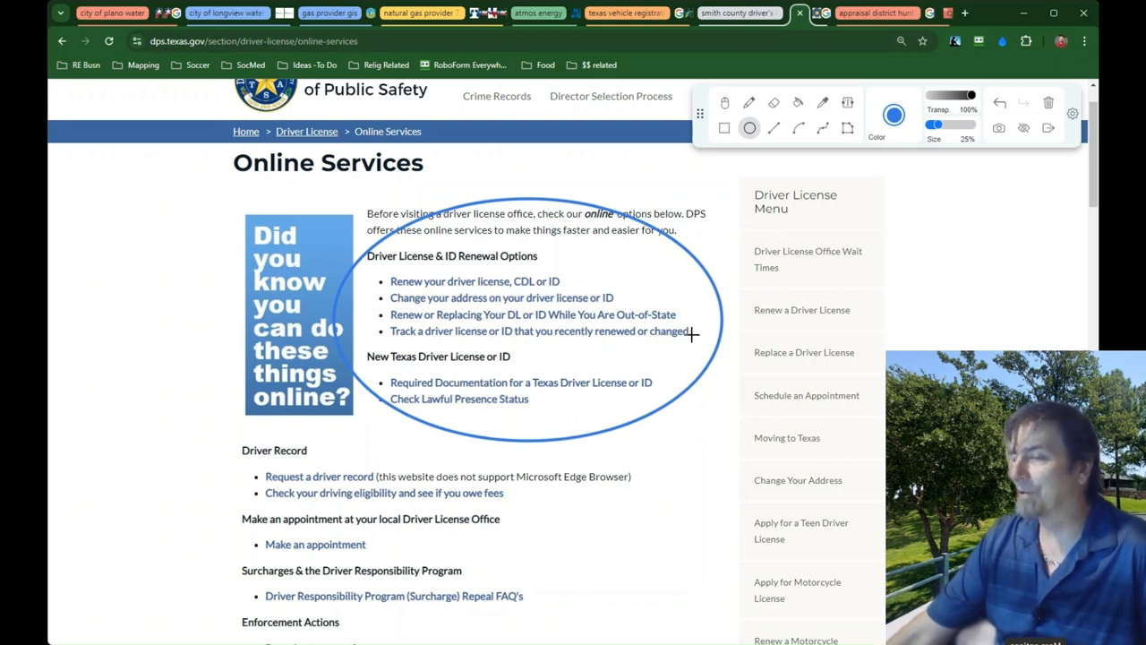
{"action": "mouse_move", "coordinate": [700, 321]}
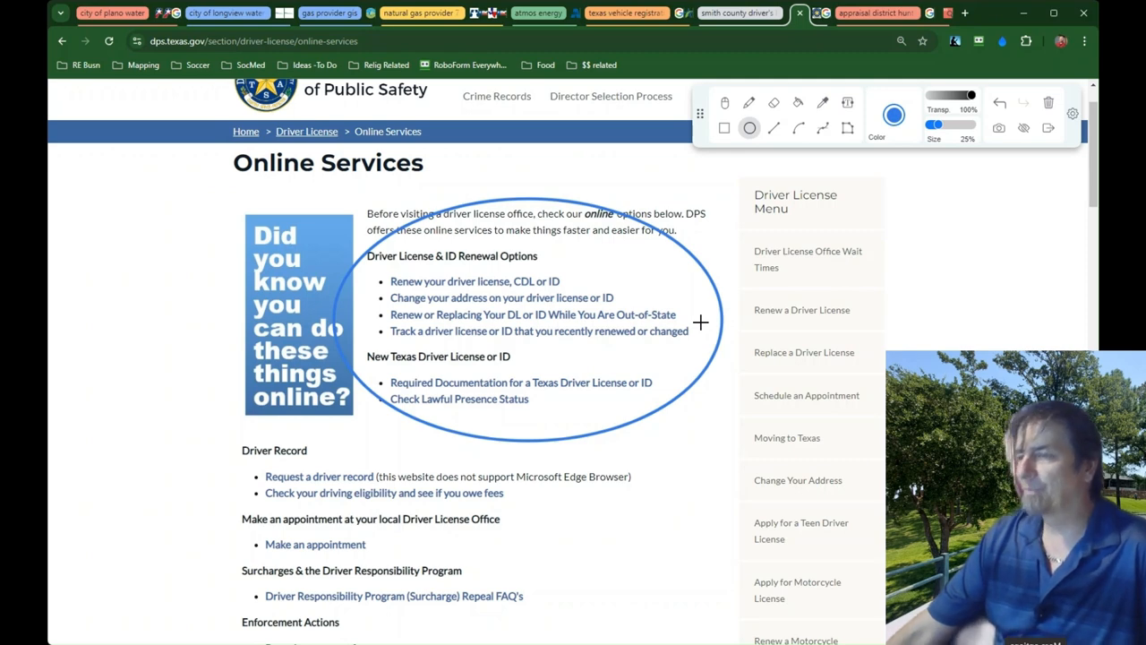
{"action": "mouse_move", "coordinate": [501, 278]}
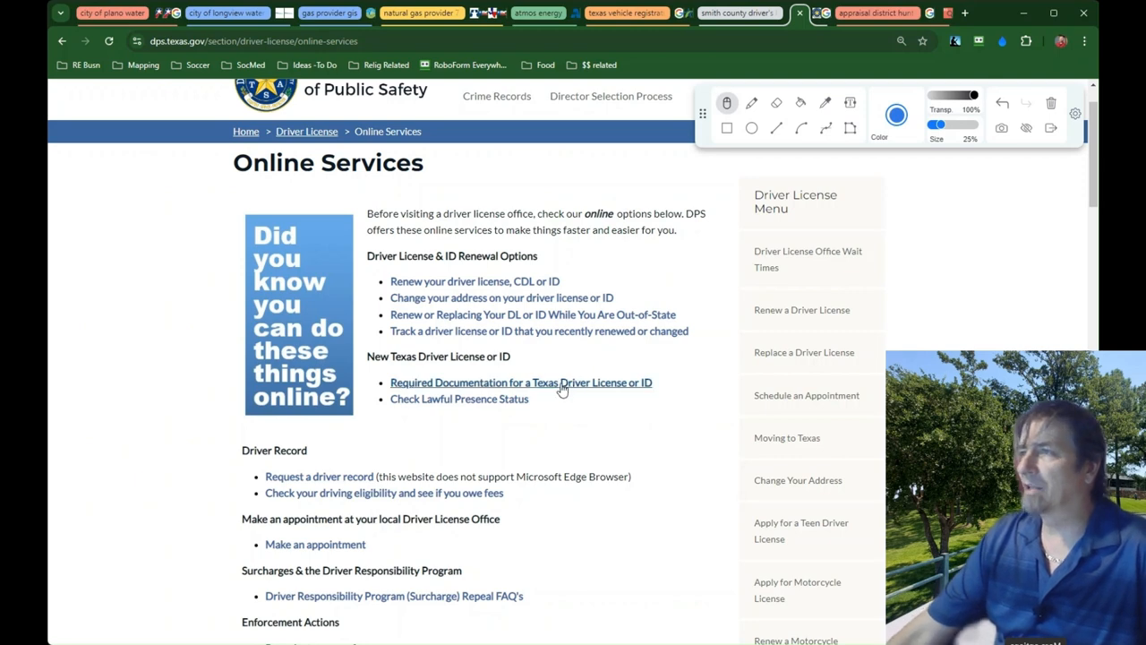
- Scroll back up the Online Services page, clearing the circle annotation
{"action": "scroll", "scroll_direction": "up", "scroll_amount": 3}
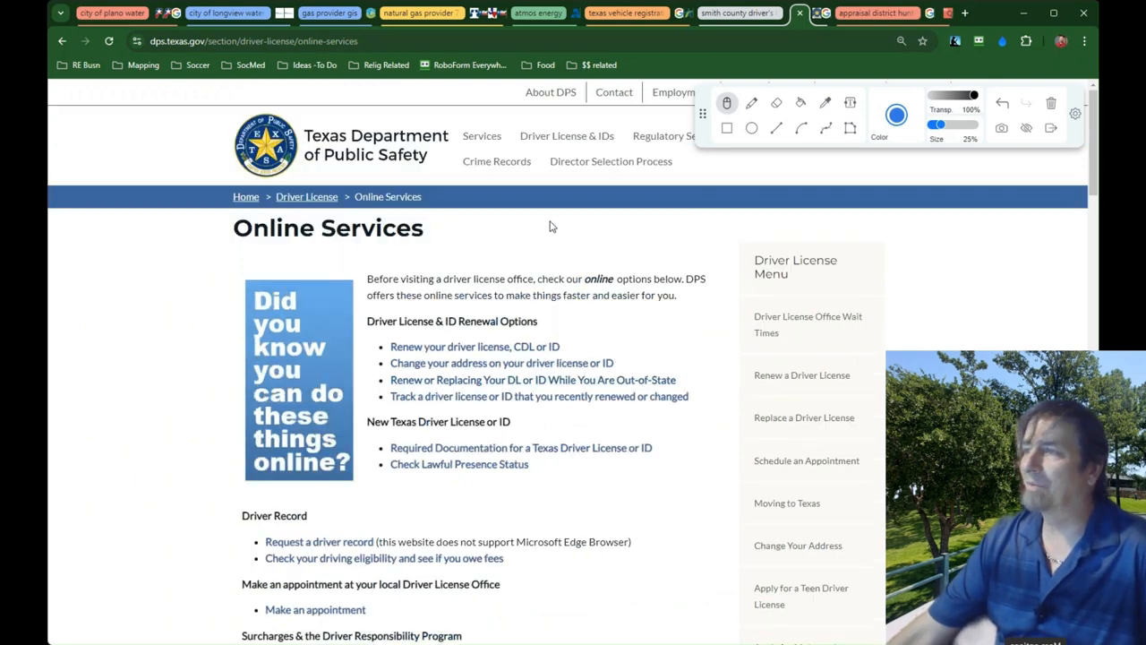
{"action": "mouse_move", "coordinate": [523, 265]}
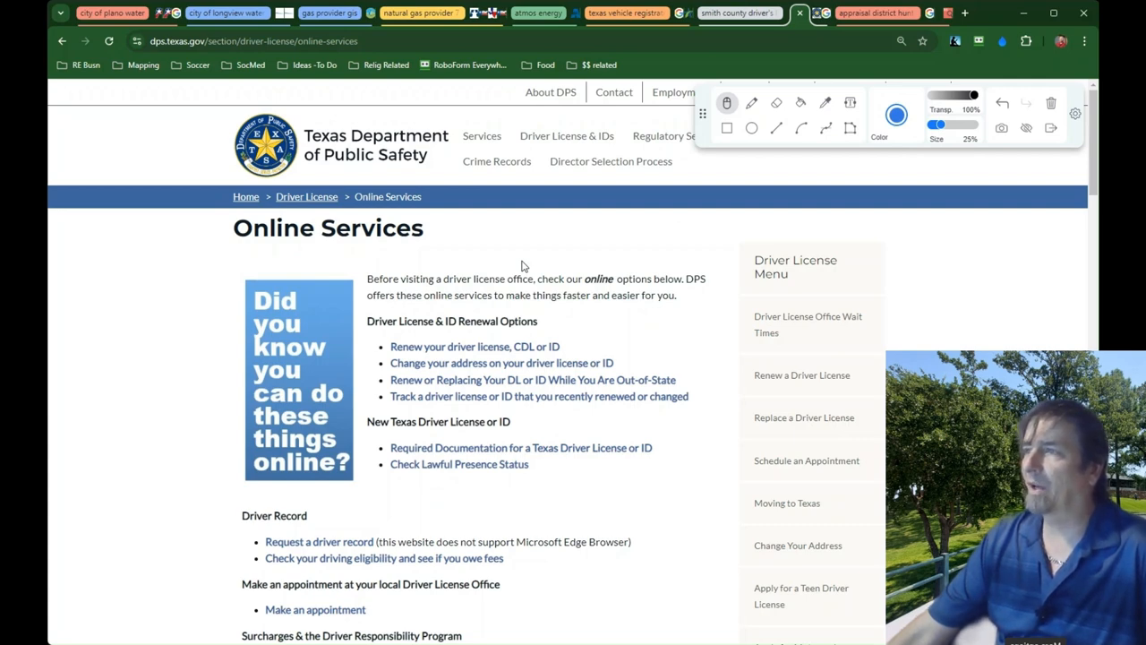
{"action": "mouse_move", "coordinate": [516, 260]}
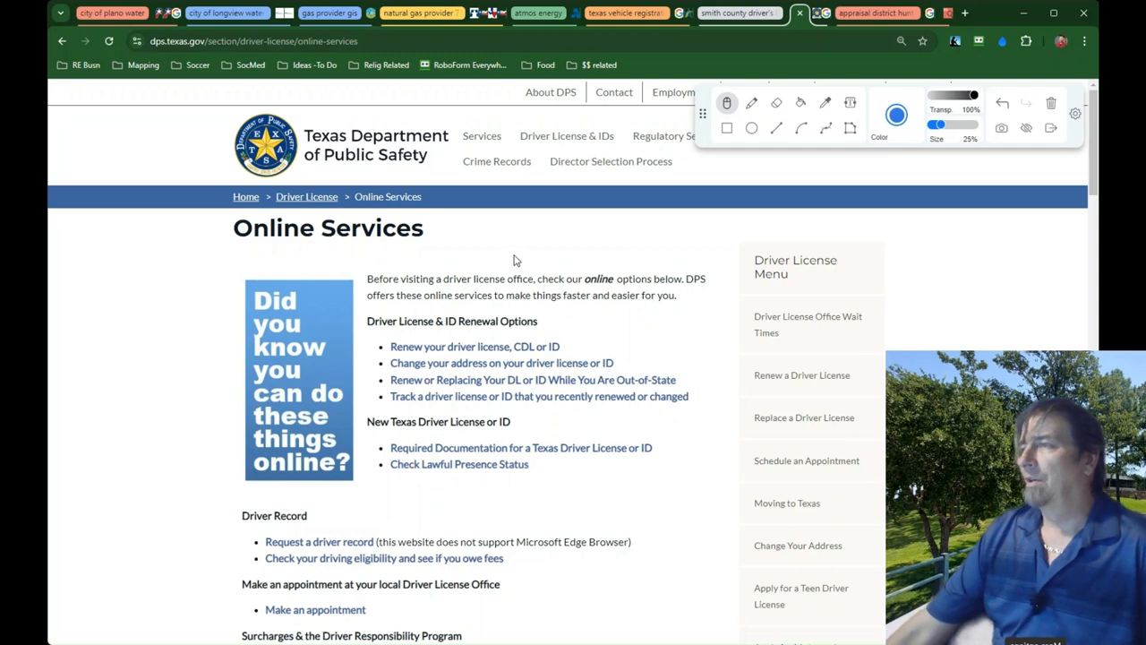
{"action": "mouse_move", "coordinate": [571, 193]}
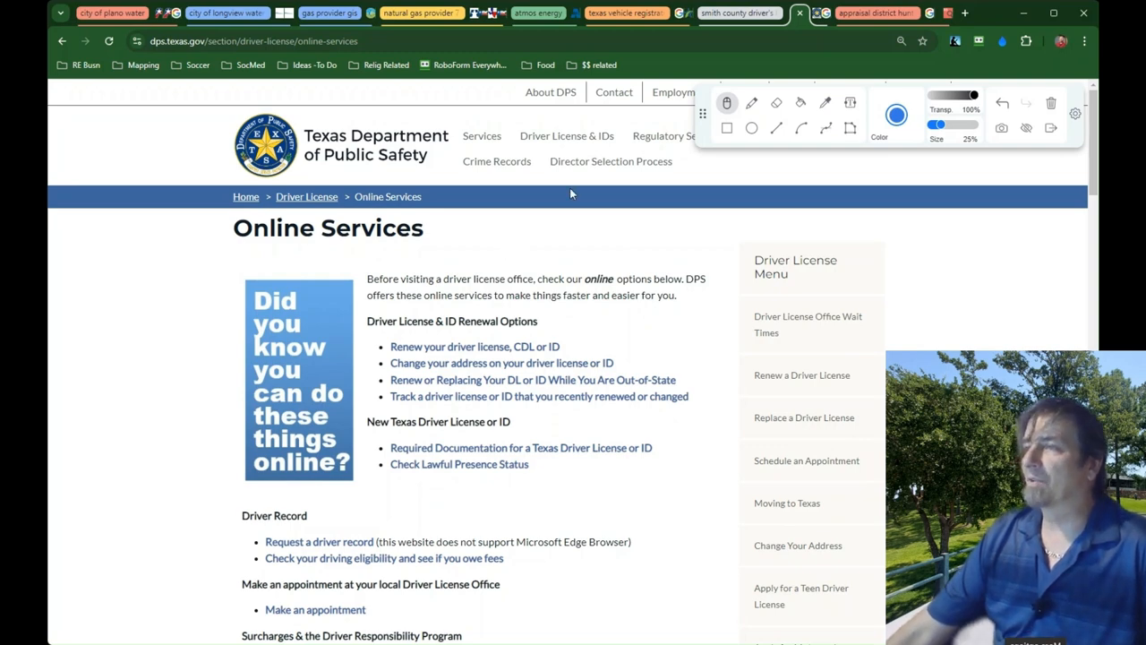
{"action": "mouse_move", "coordinate": [448, 219]}
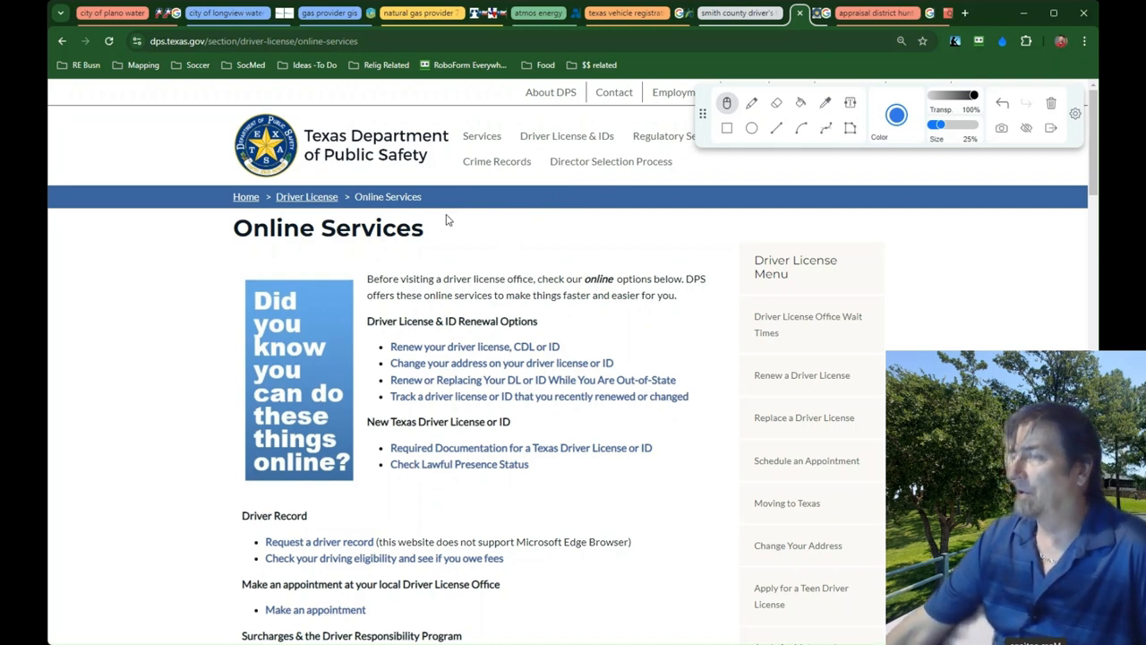
{"action": "mouse_move", "coordinate": [267, 99]}
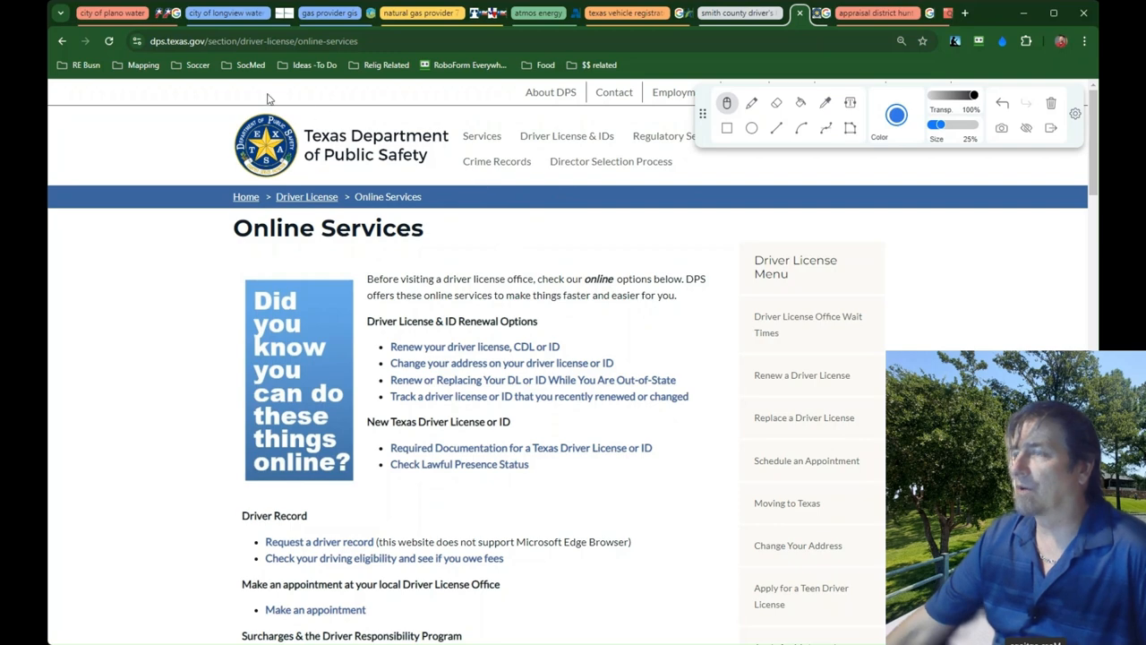
{"action": "mouse_move", "coordinate": [347, 108]}
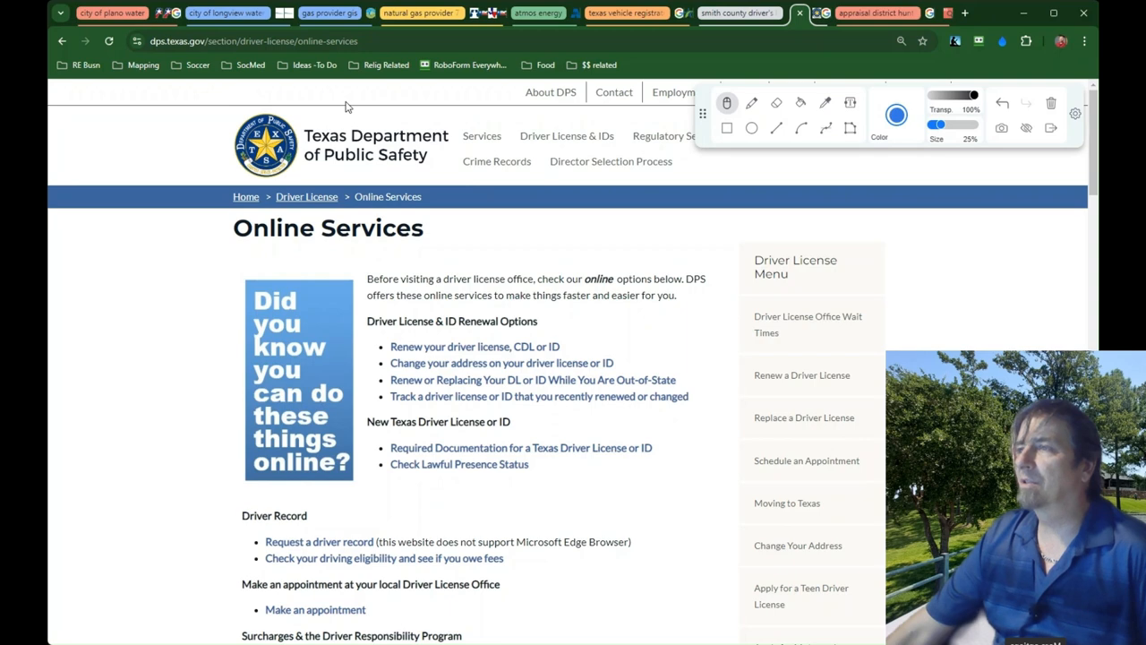
{"action": "mouse_move", "coordinate": [385, 97]}
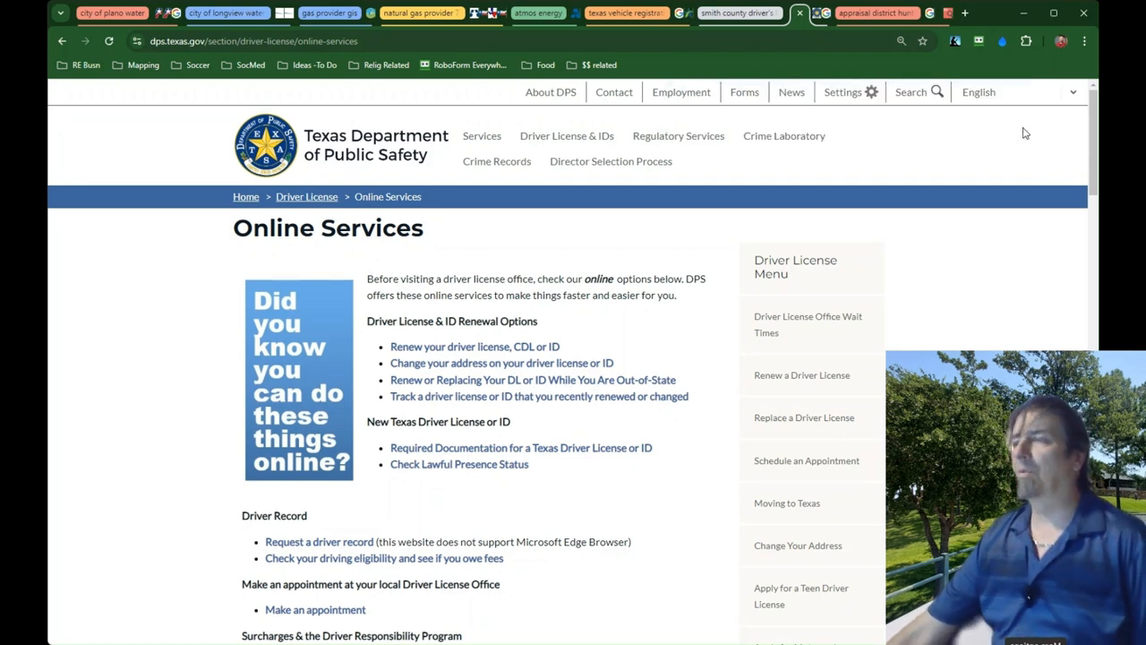
{"action": "mouse_move", "coordinate": [555, 263]}
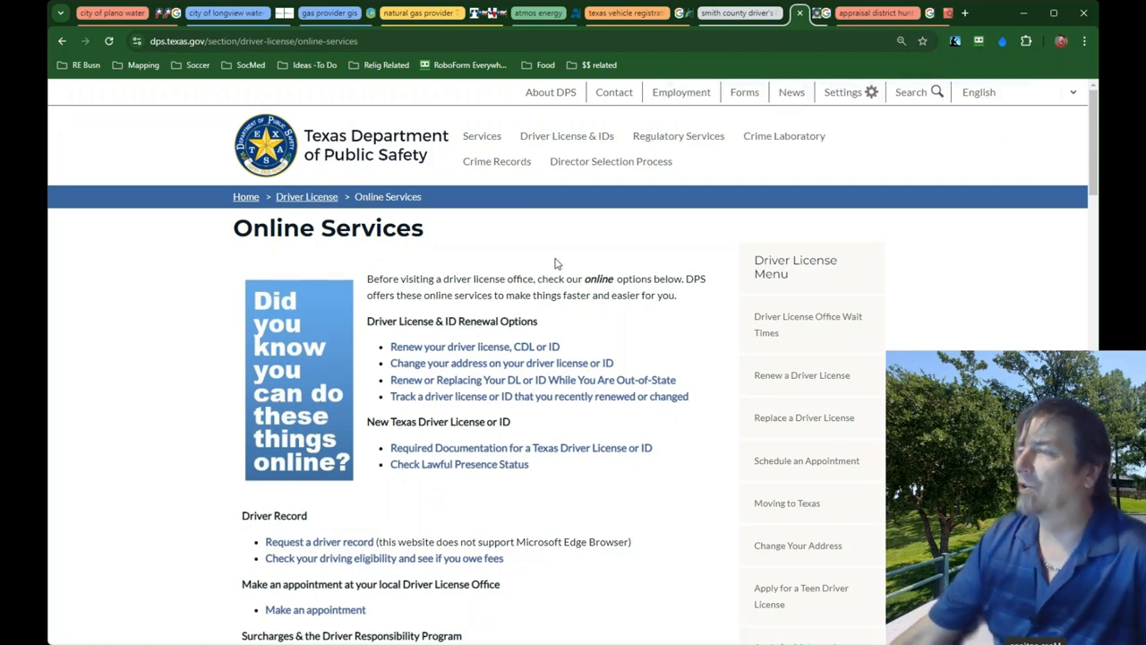
{"action": "mouse_move", "coordinate": [702, 258]}
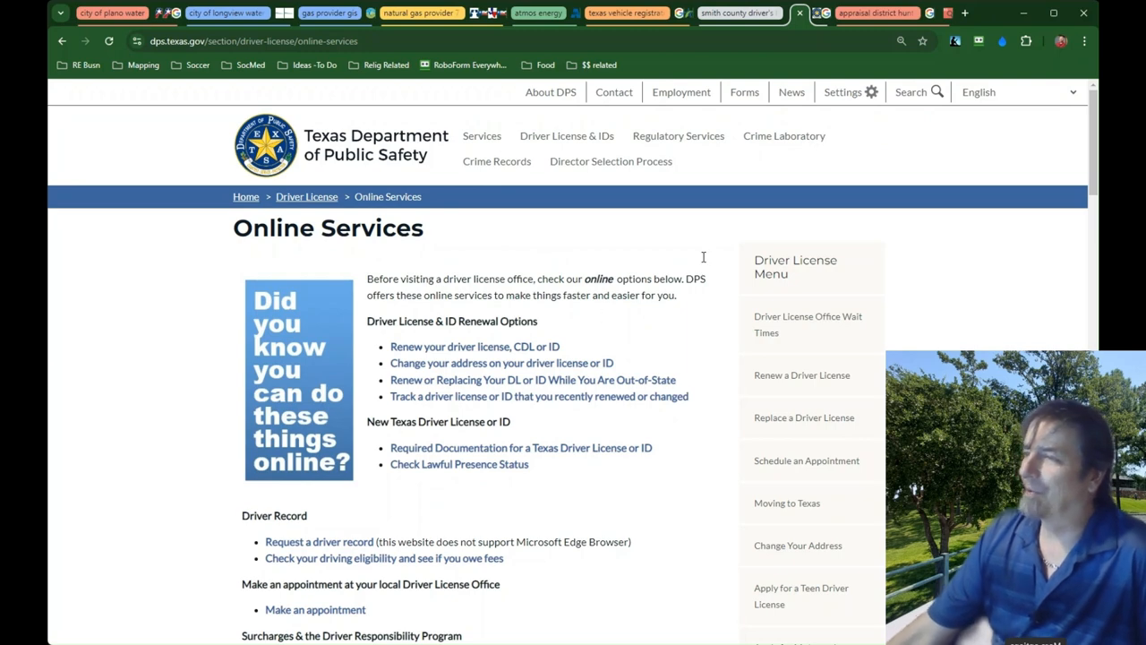
{"action": "mouse_move", "coordinate": [666, 290]}
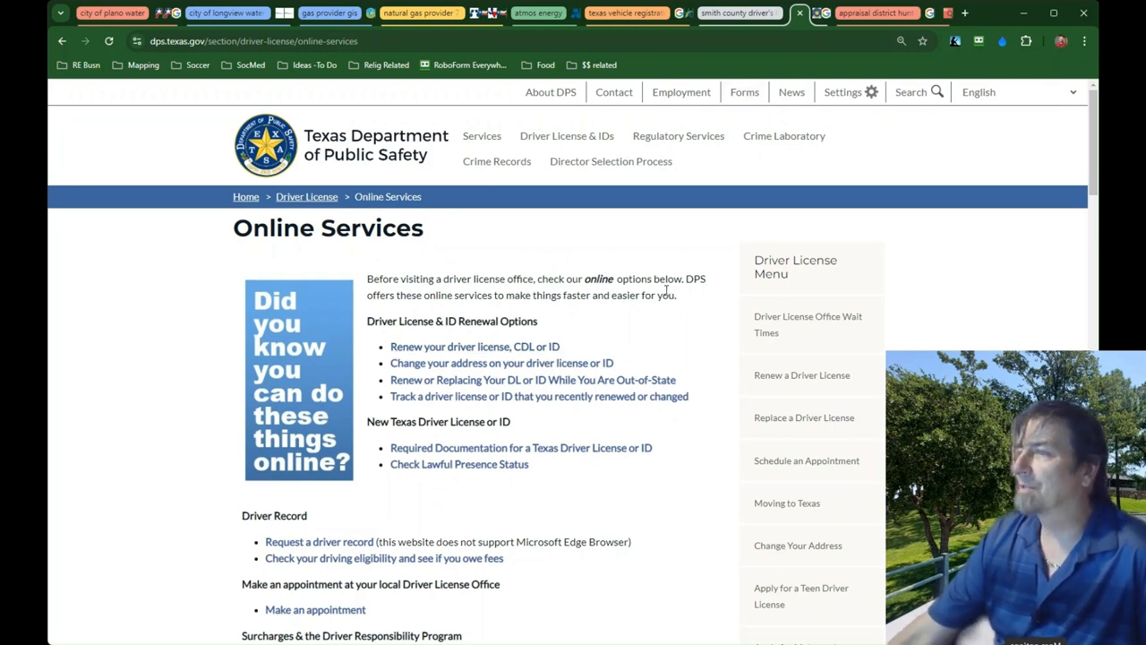
{"action": "mouse_move", "coordinate": [716, 276]}
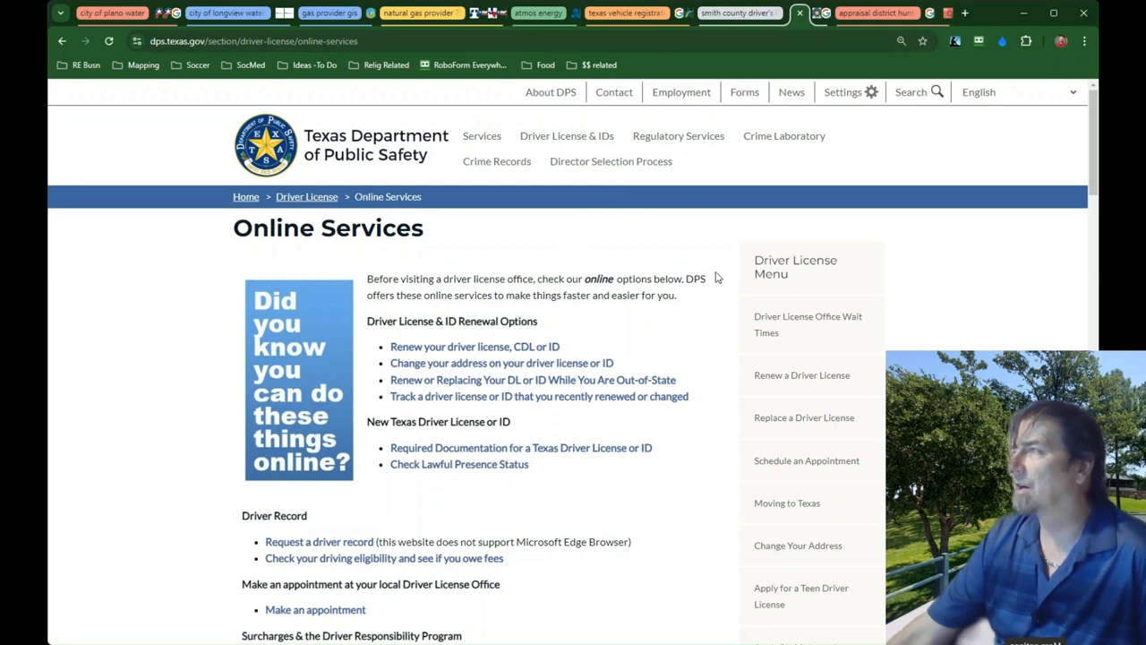
{"action": "mouse_move", "coordinate": [777, 61]}
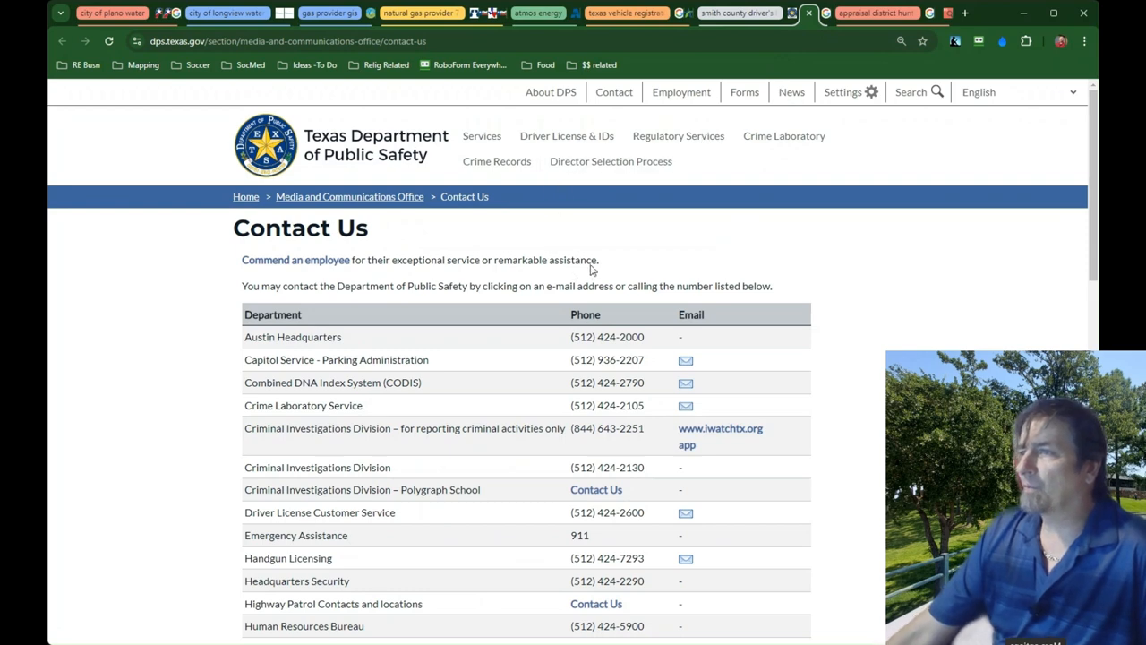
{"action": "mouse_move", "coordinate": [97, 50]}
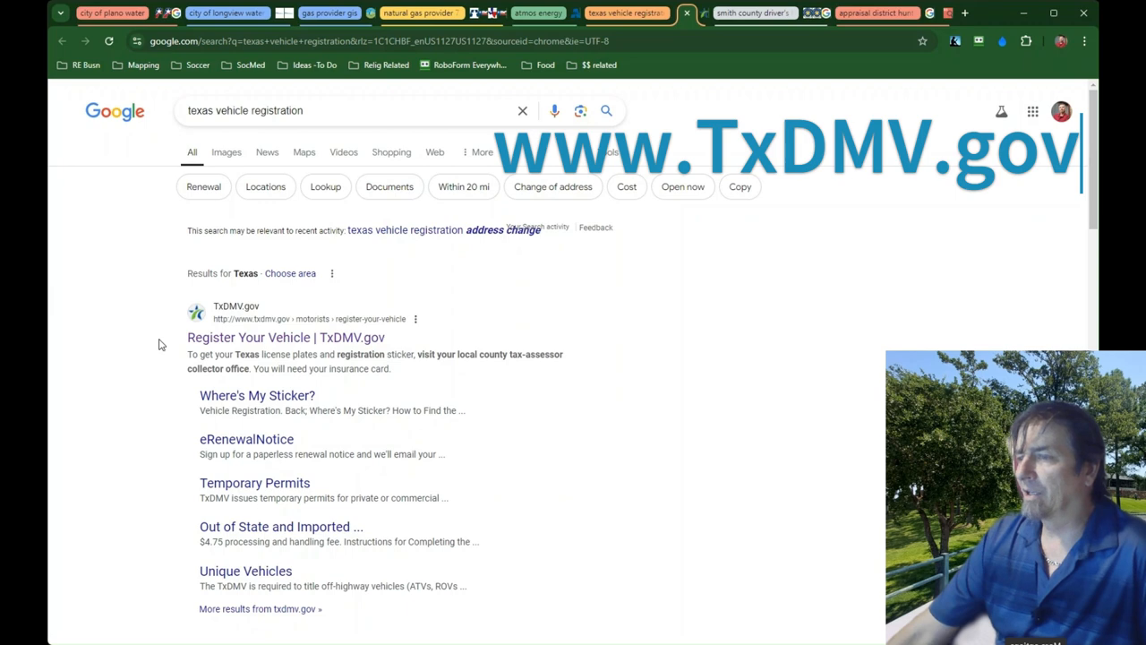
{"action": "mouse_move", "coordinate": [284, 337]}
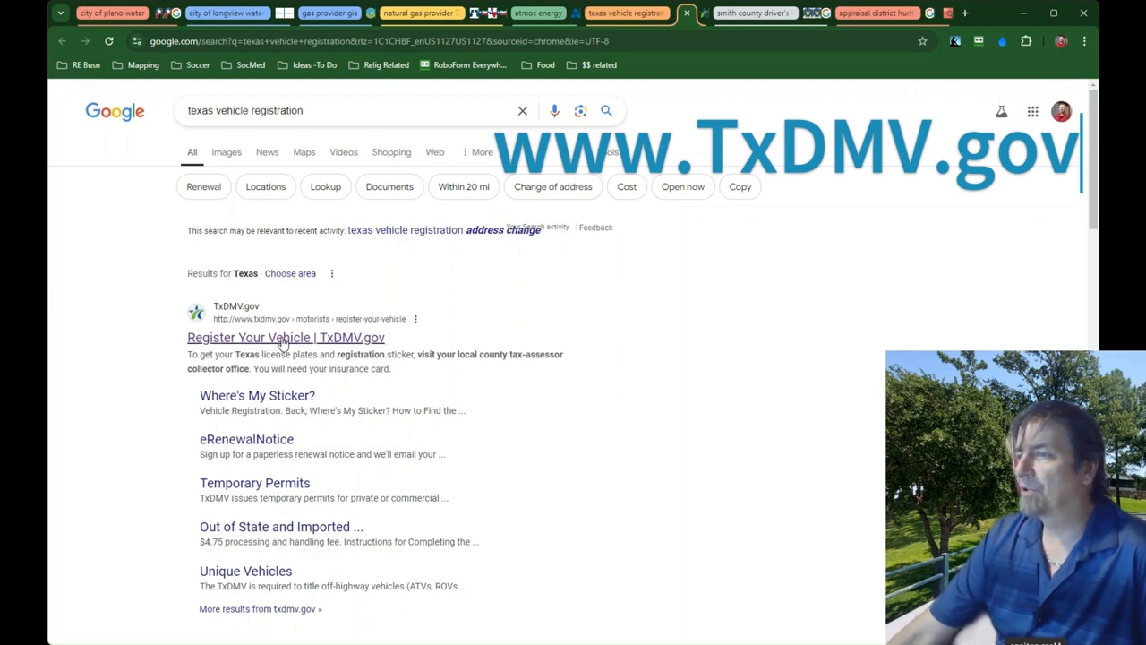
- Open the 'Register Your Vehicle | TxDMV.gov' search result
{"action": "left_click", "coordinate": [285, 337]}
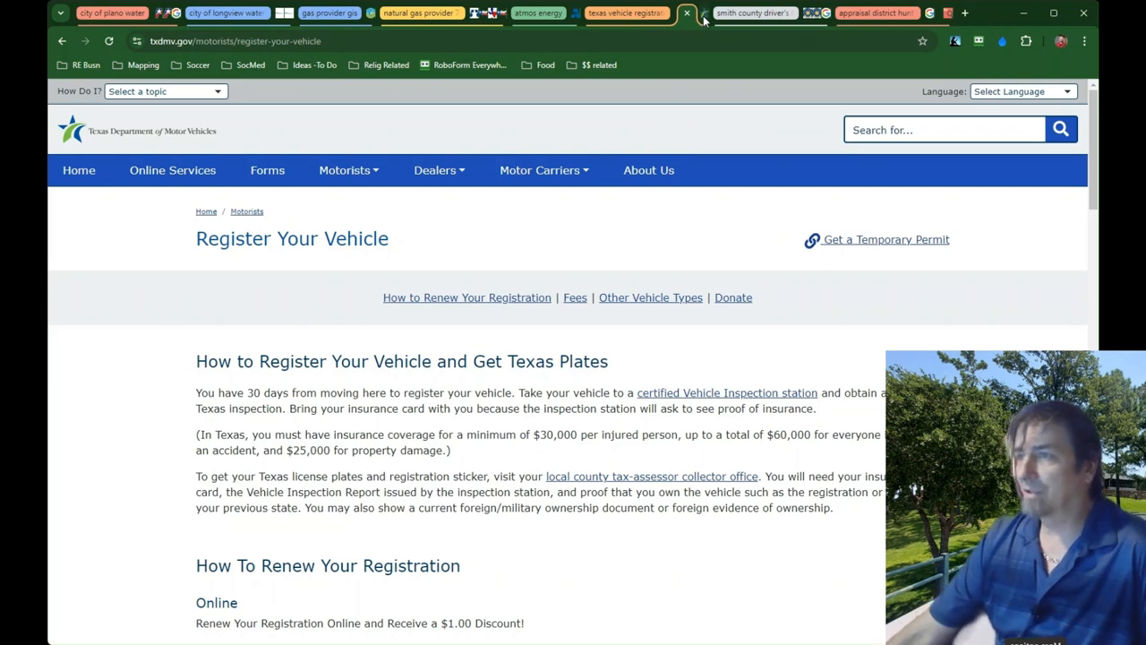
- Follow the 'local county tax-assessor collector office' link to the County Tax Offices page
{"action": "left_click", "coordinate": [652, 477]}
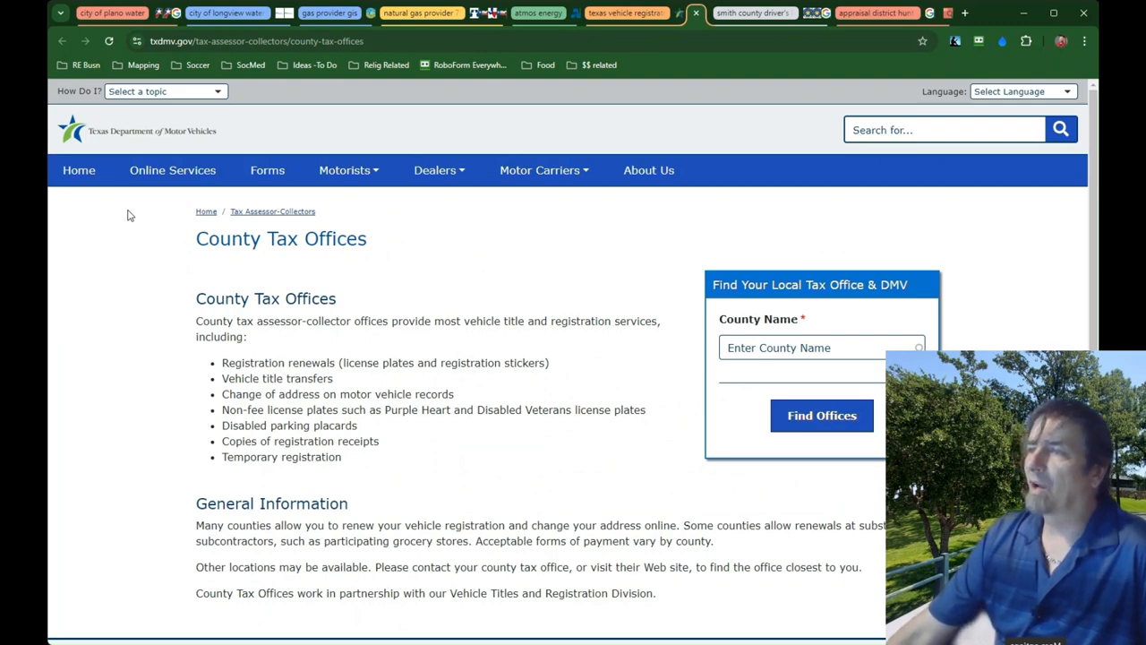
{"action": "mouse_move", "coordinate": [359, 291]}
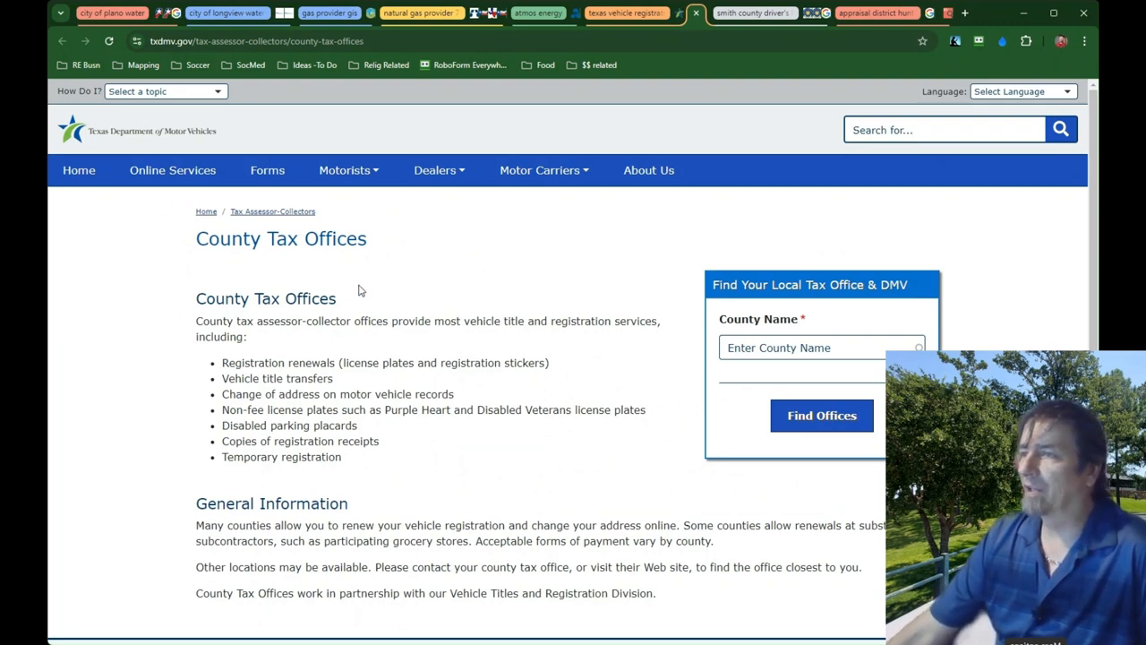
{"action": "mouse_move", "coordinate": [421, 295]}
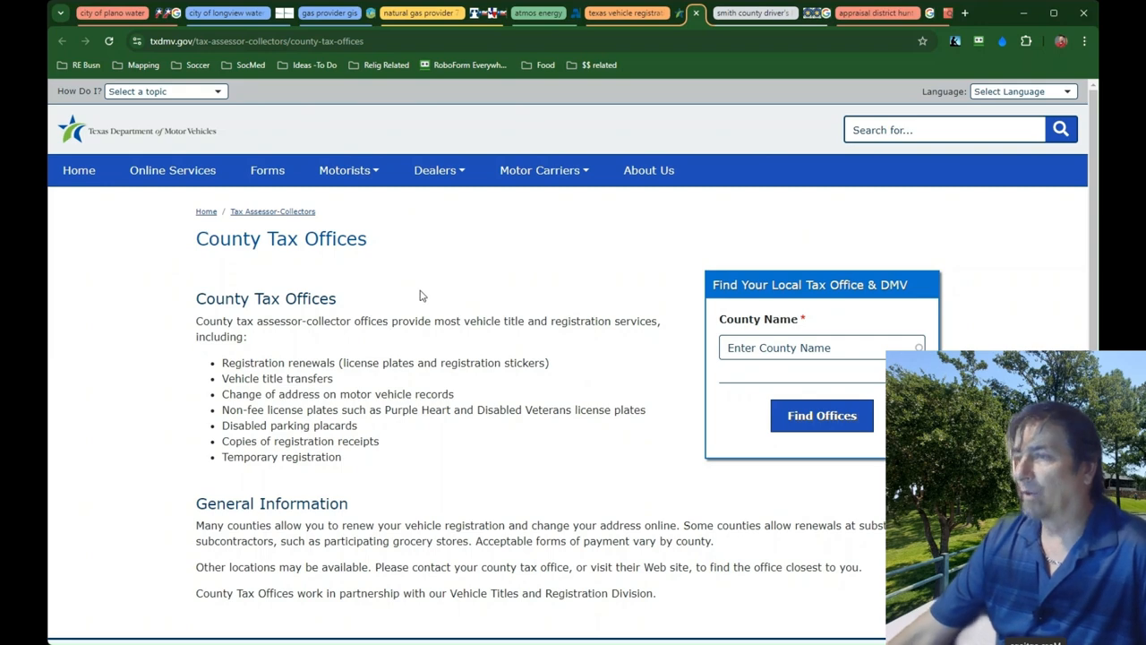
{"action": "mouse_move", "coordinate": [229, 291]}
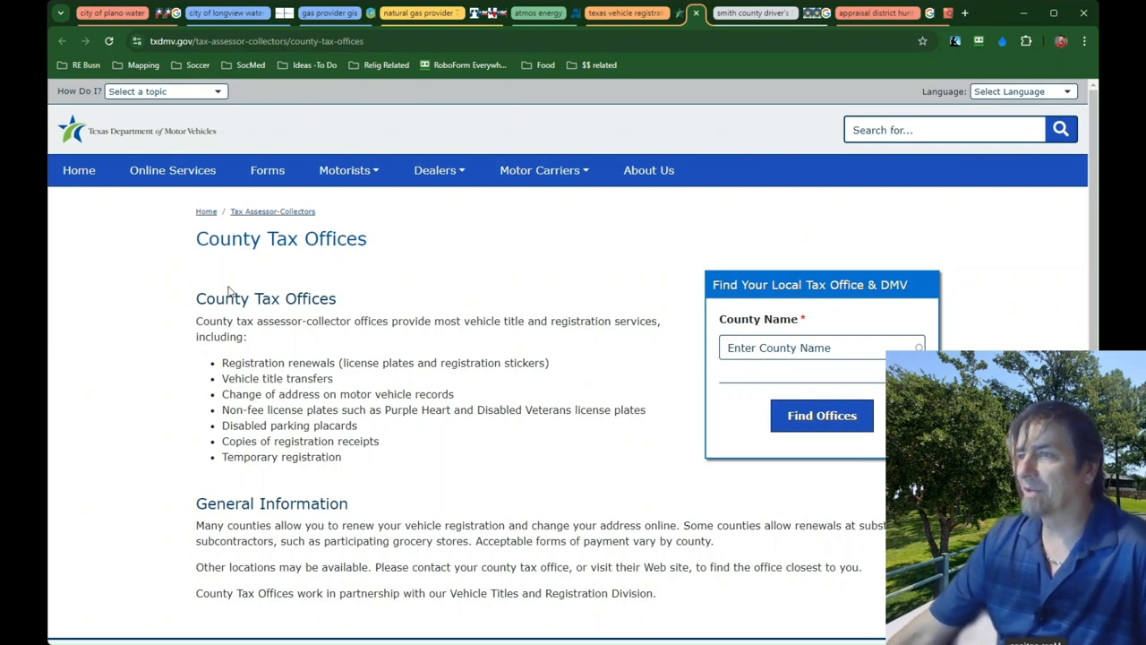
{"action": "mouse_move", "coordinate": [201, 251]}
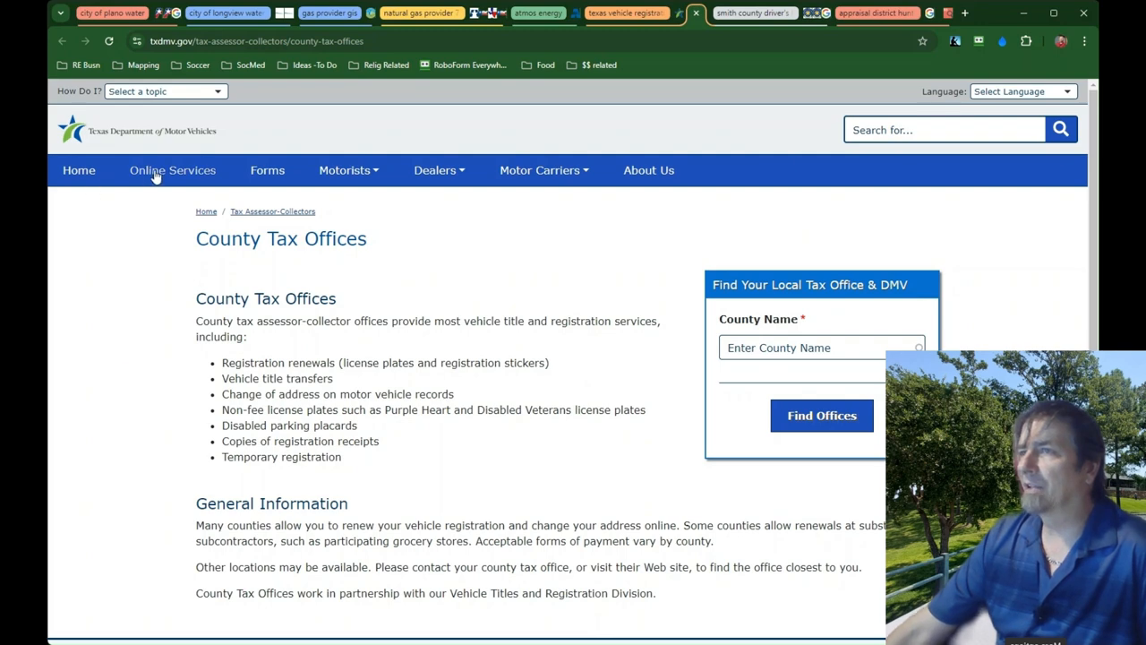
- Open TxDMV Online Services showing registration renewal, address change and vehicle transfer notification
{"action": "left_click", "coordinate": [254, 41]}
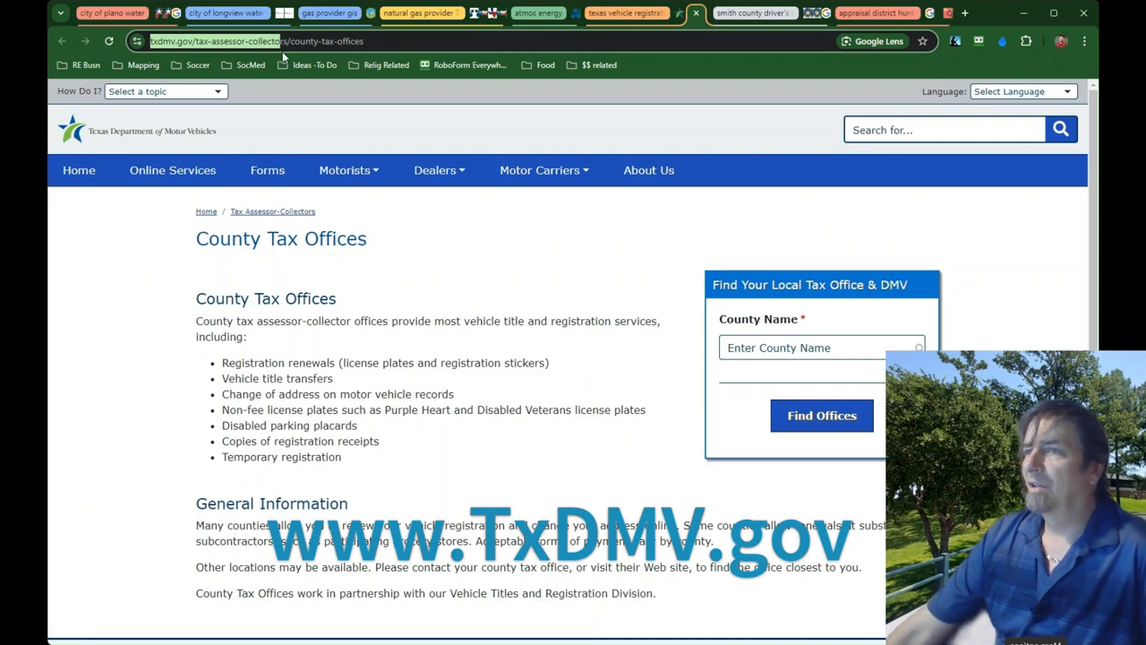
{"action": "mouse_move", "coordinate": [172, 170]}
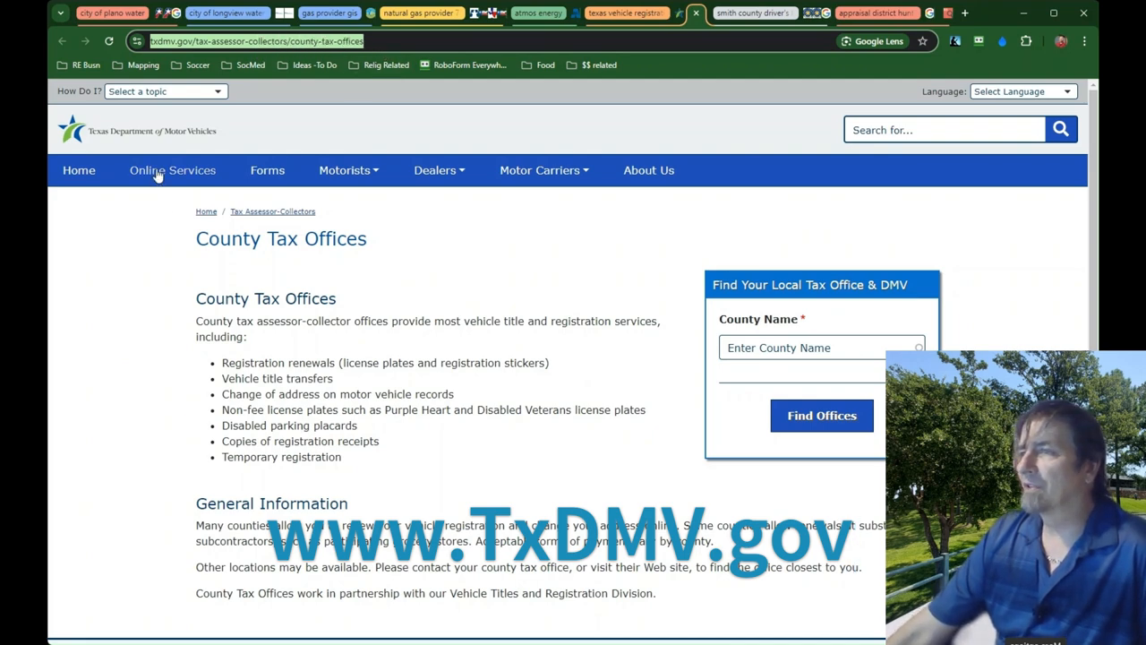
{"action": "left_click", "coordinate": [172, 170]}
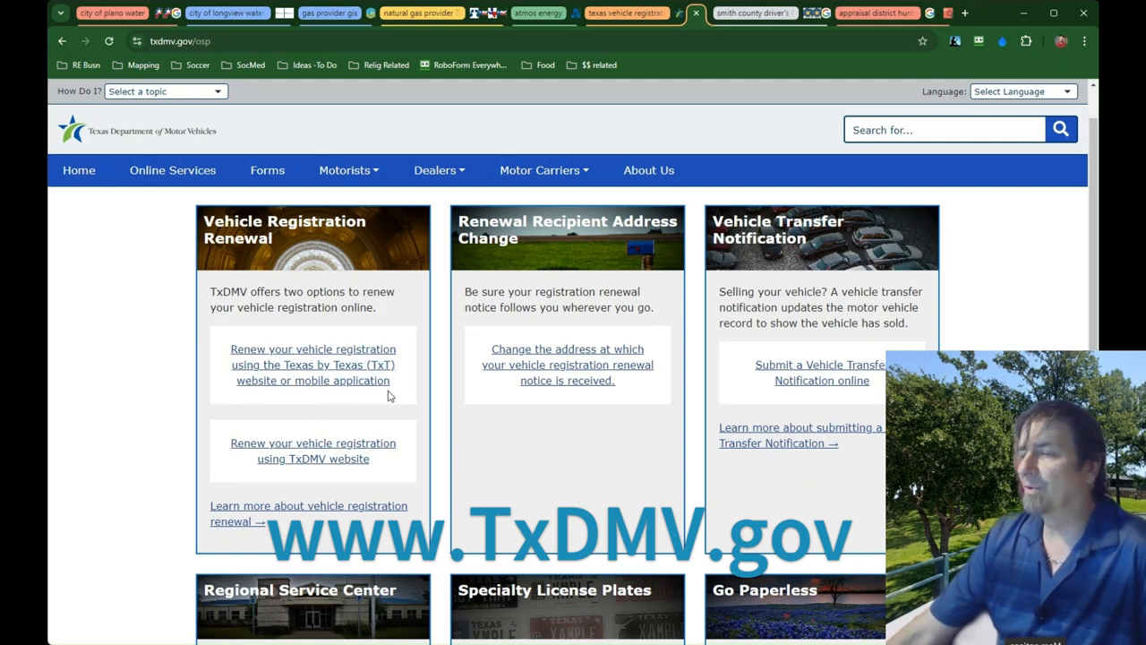
{"action": "mouse_move", "coordinate": [328, 476]}
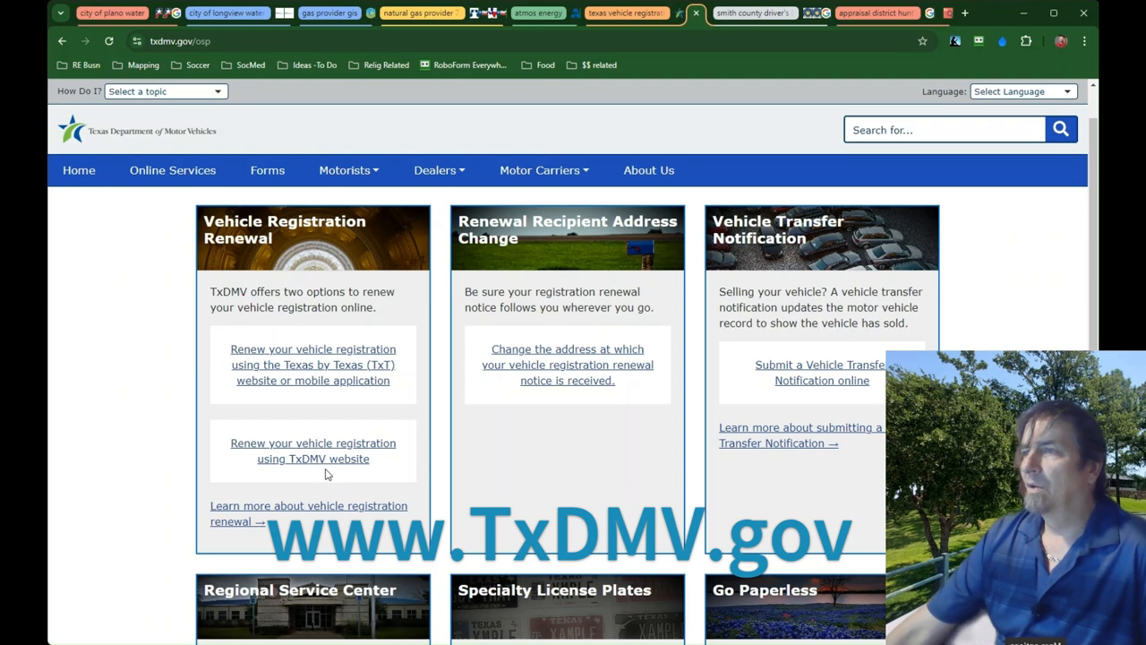
{"action": "scroll", "scroll_direction": "up", "scroll_amount": 3}
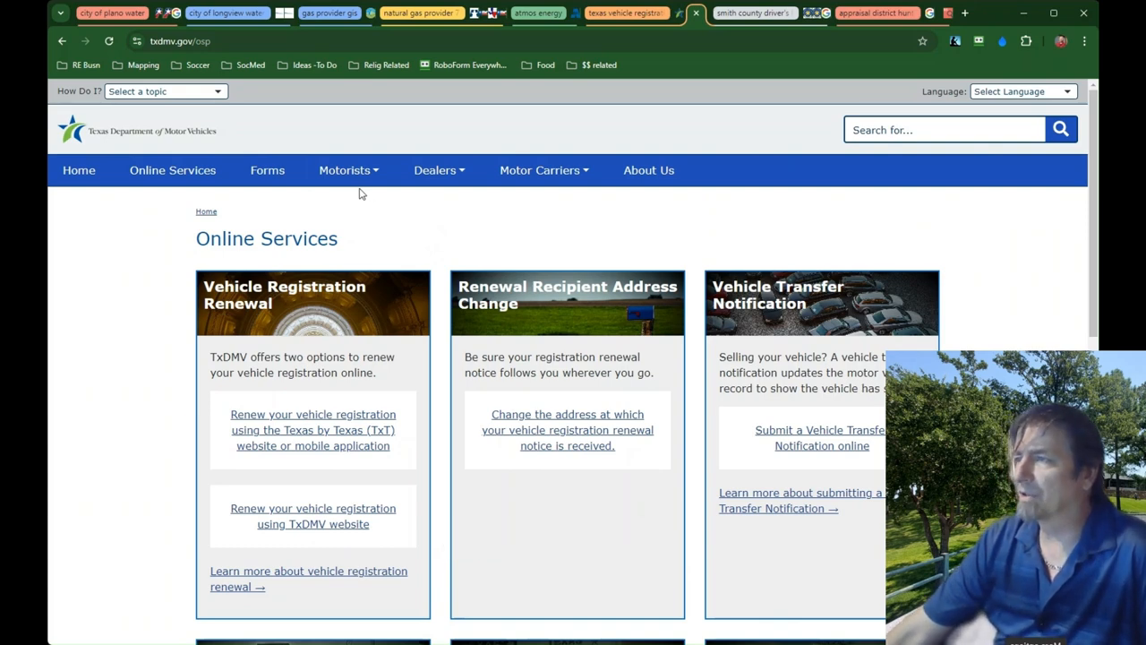
- Expand the Motorists menu to show its vehicle registration, titles and plates subtopics
{"action": "left_click", "coordinate": [344, 170]}
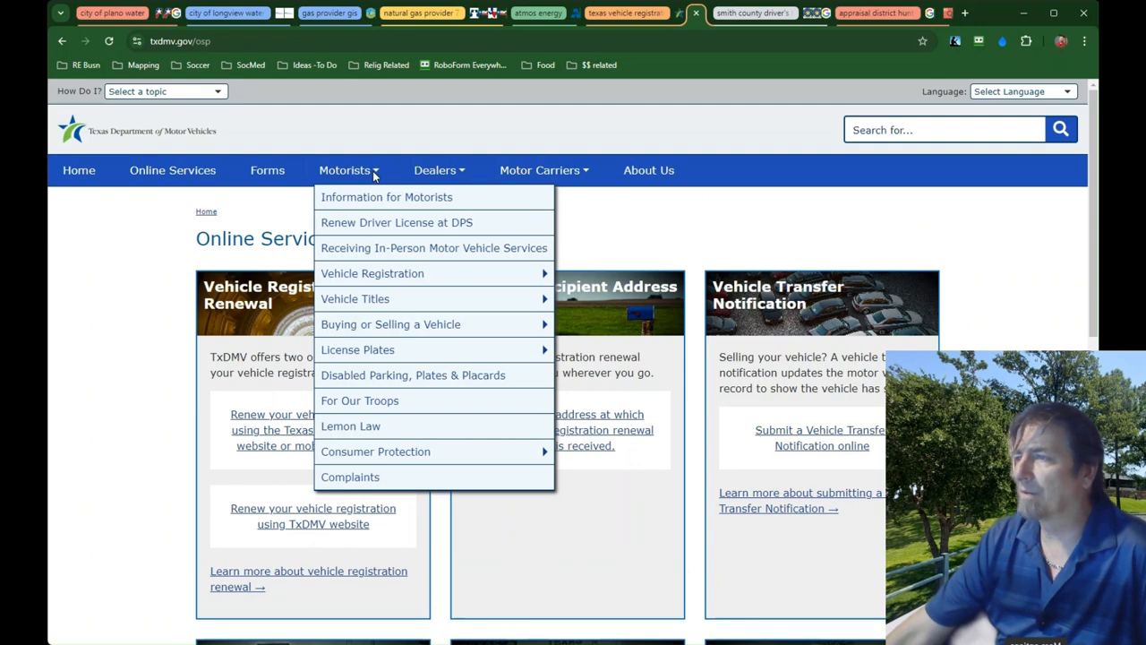
{"action": "mouse_move", "coordinate": [377, 199]}
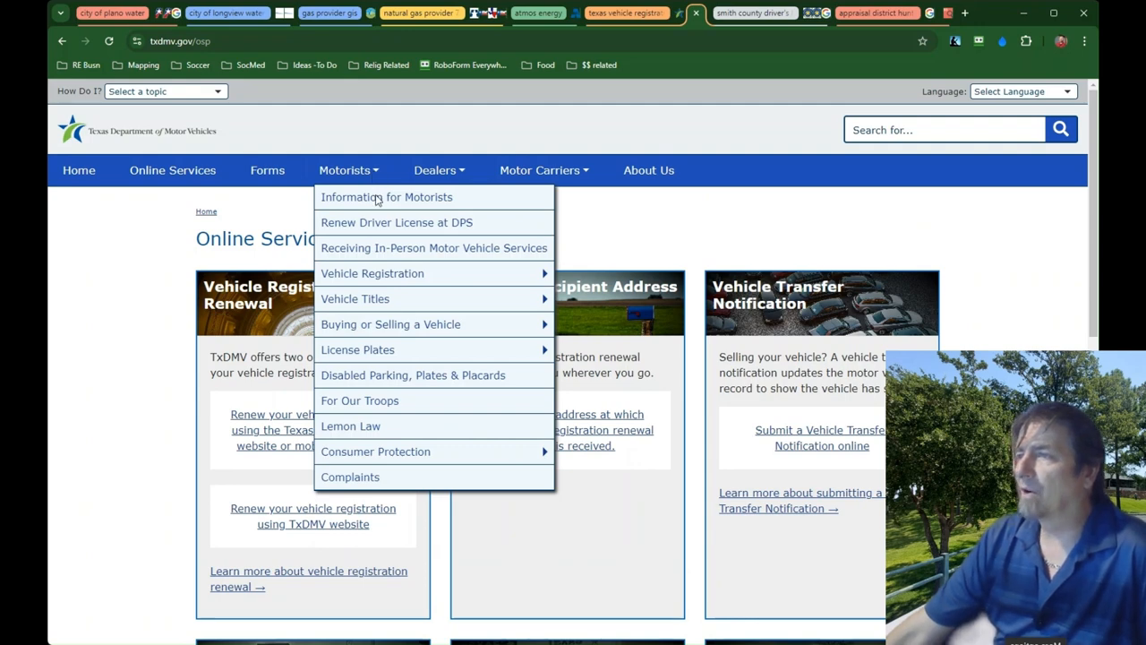
{"action": "mouse_move", "coordinate": [387, 195]}
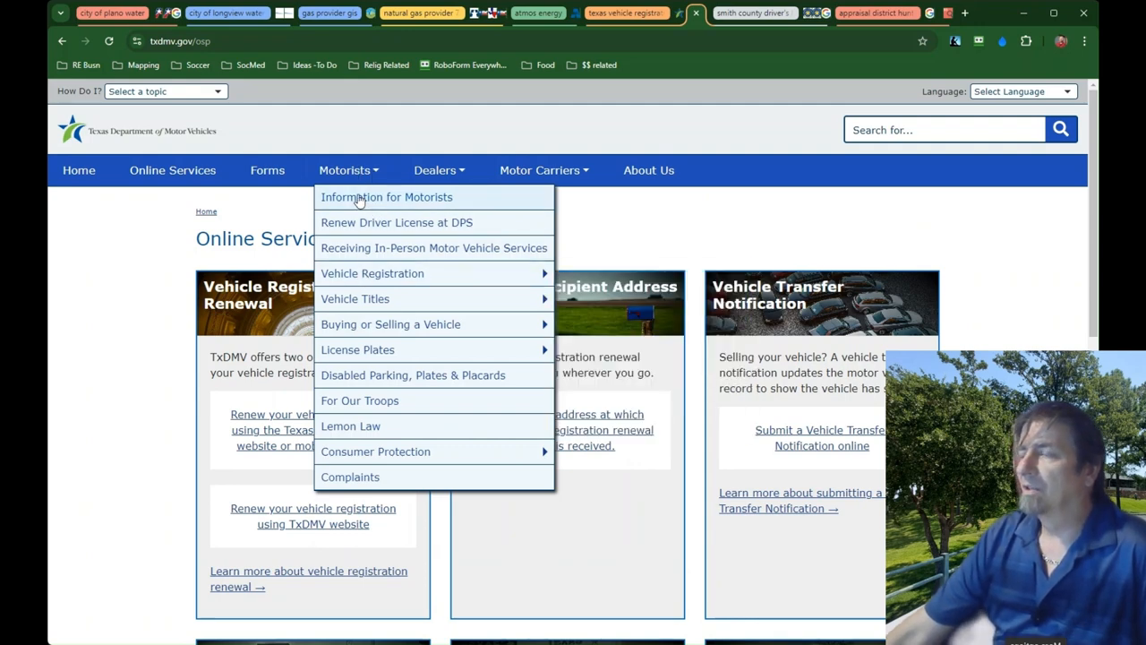
{"action": "mouse_move", "coordinate": [366, 222]}
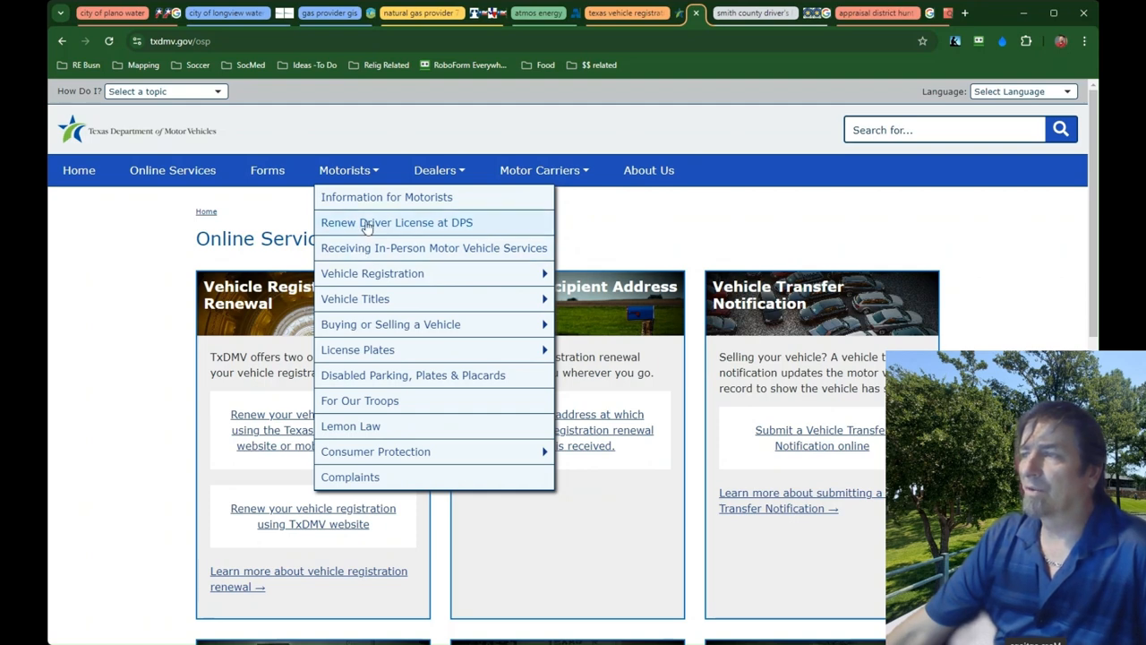
{"action": "left_click", "coordinate": [396, 222]}
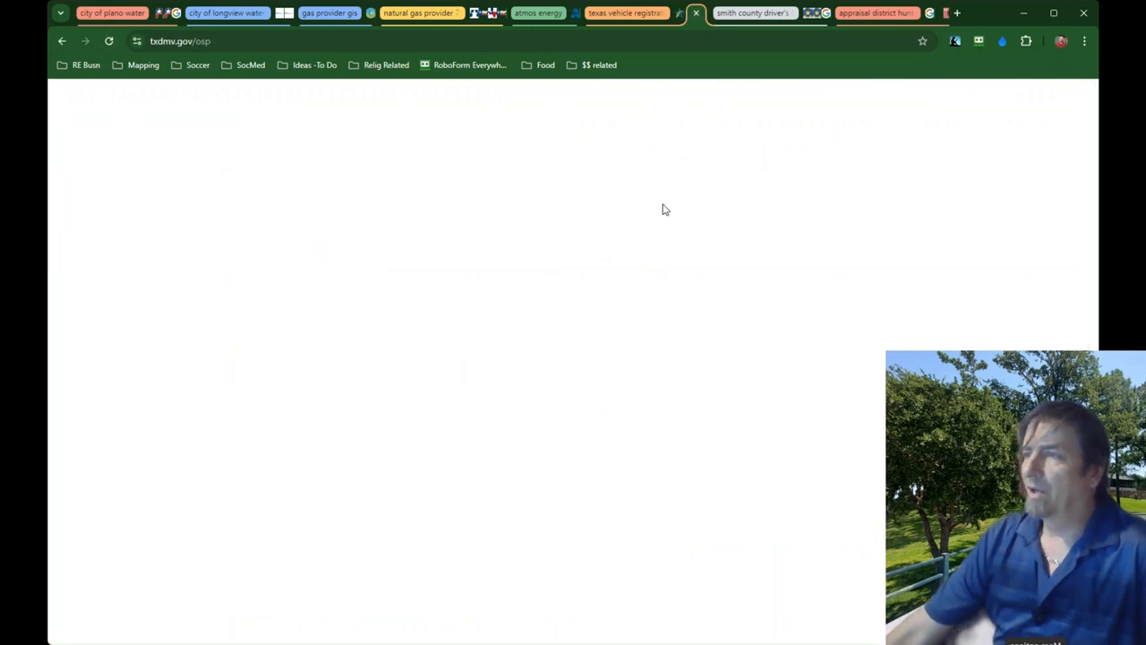
{"action": "left_click", "coordinate": [344, 170]}
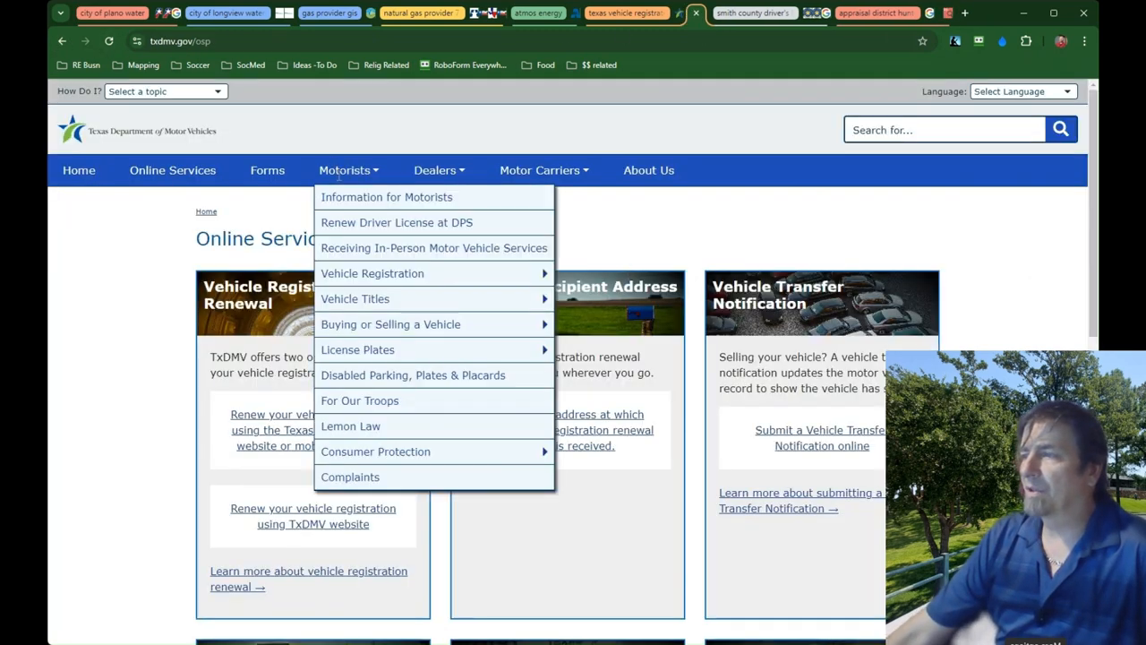
{"action": "mouse_move", "coordinate": [358, 350]}
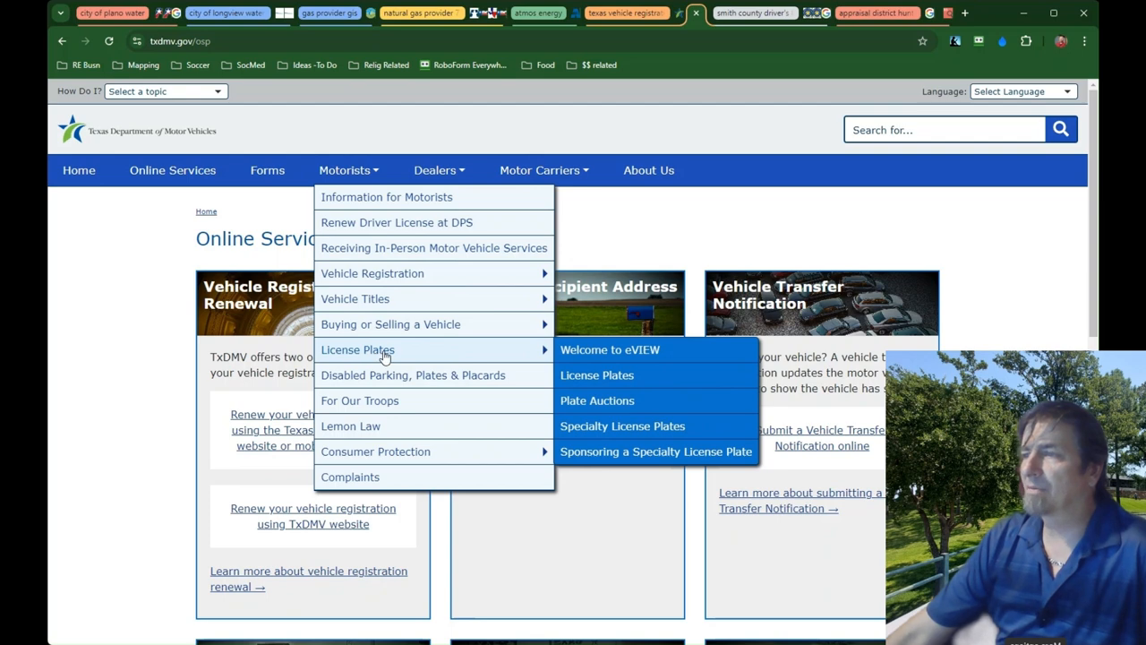
{"action": "mouse_move", "coordinate": [372, 272]}
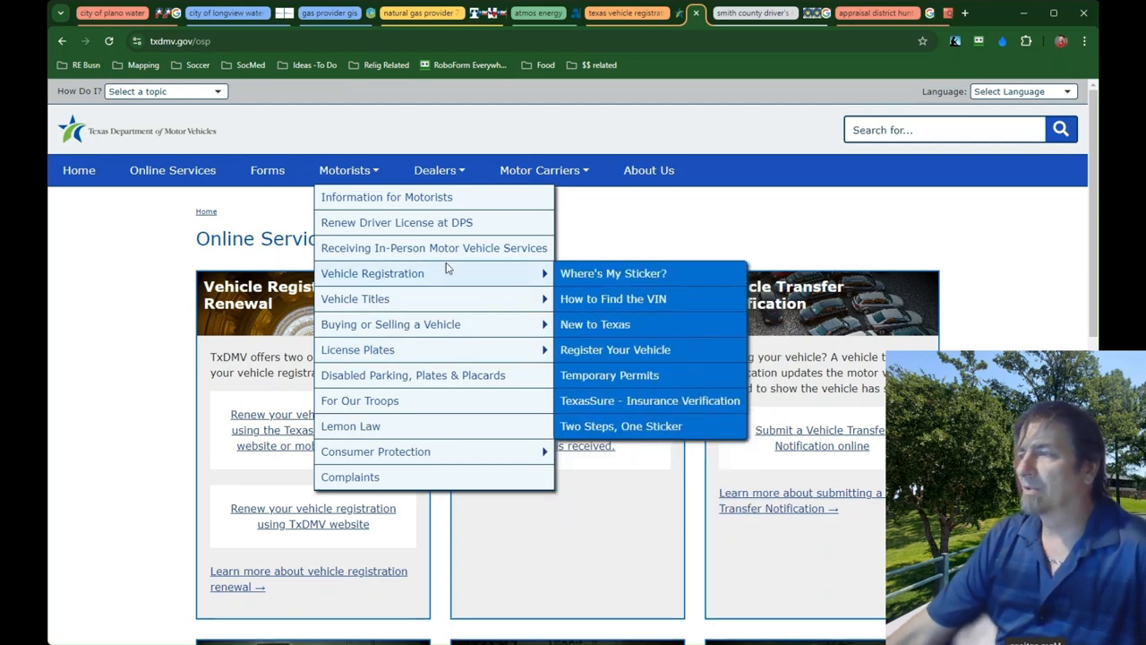
{"action": "mouse_move", "coordinate": [541, 281]}
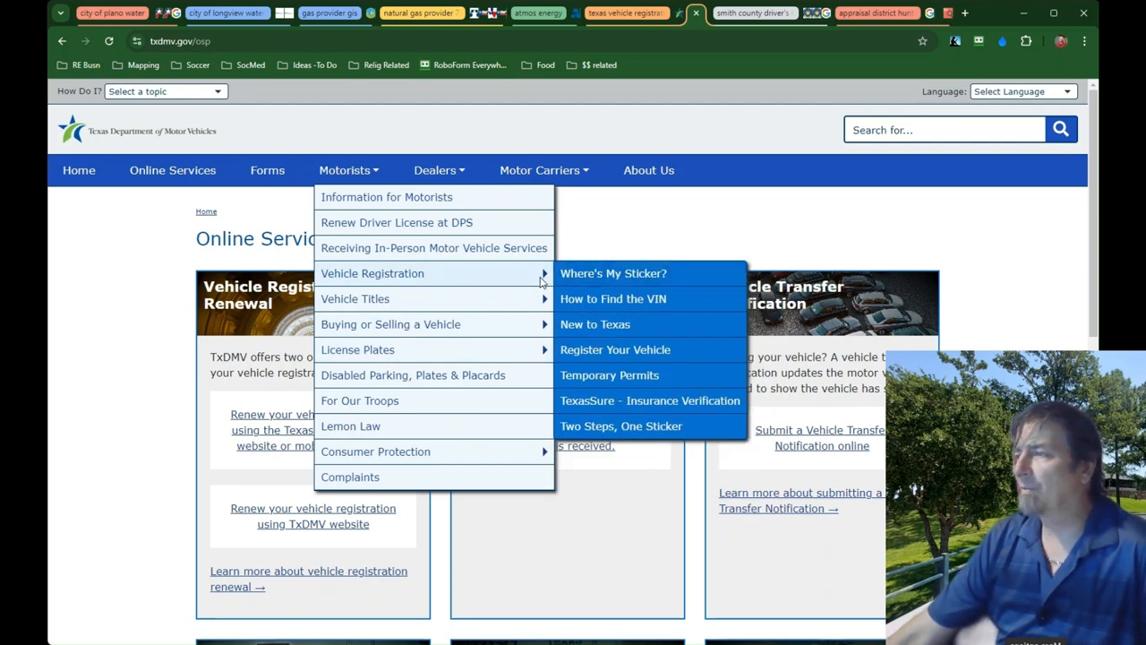
{"action": "mouse_move", "coordinate": [587, 409]}
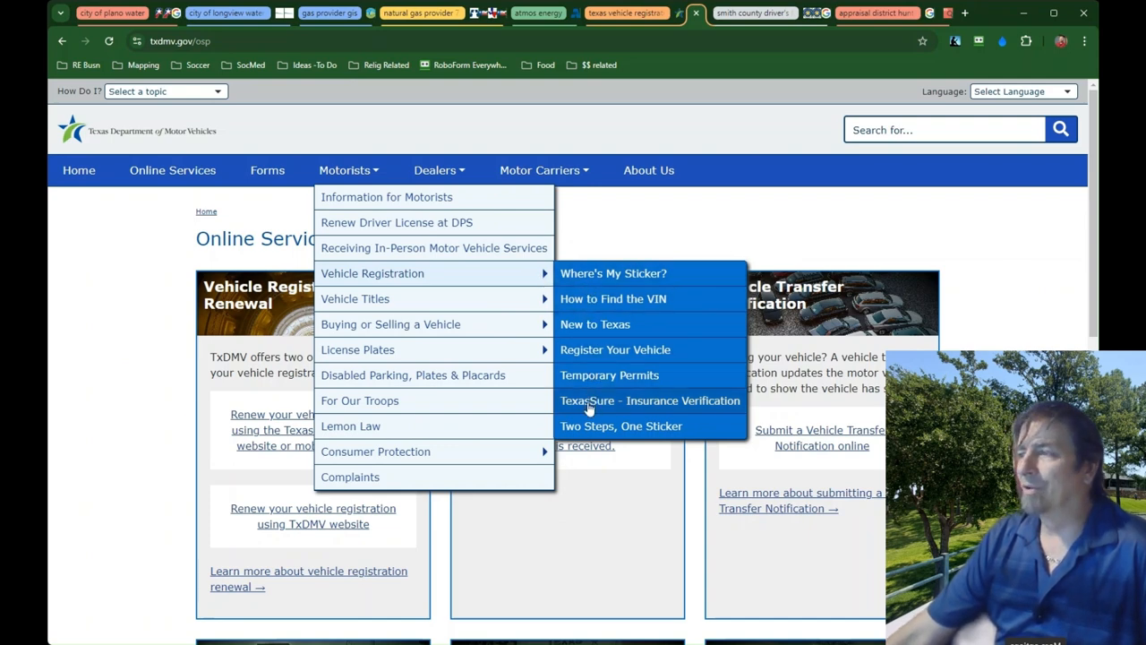
{"action": "mouse_move", "coordinate": [612, 273]}
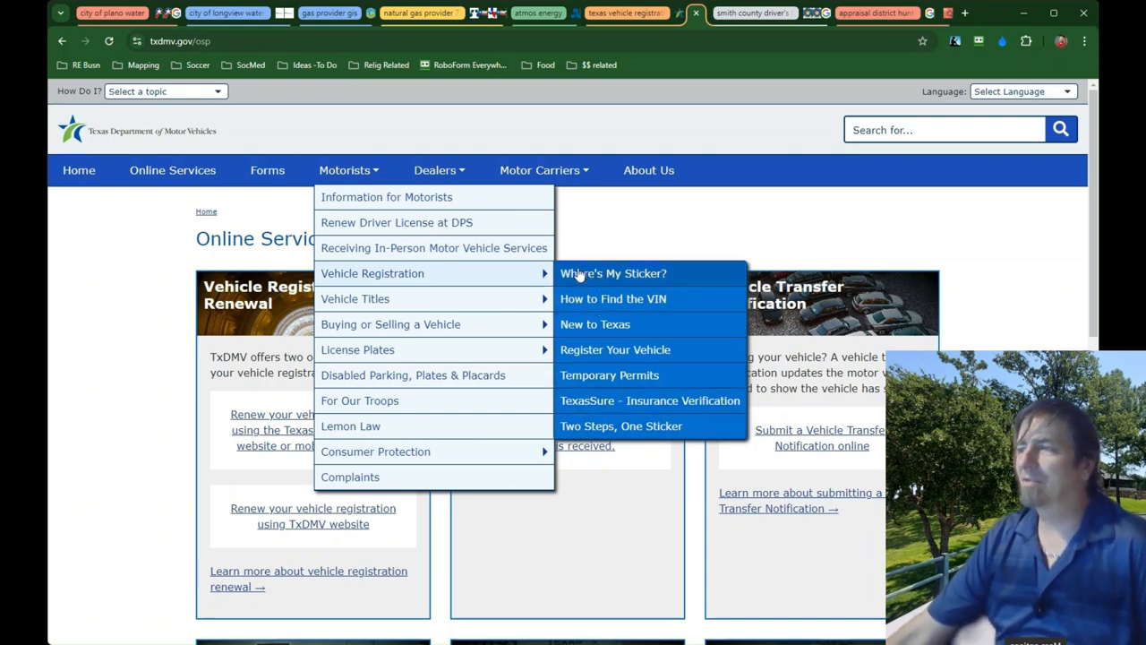
{"action": "mouse_move", "coordinate": [509, 283]}
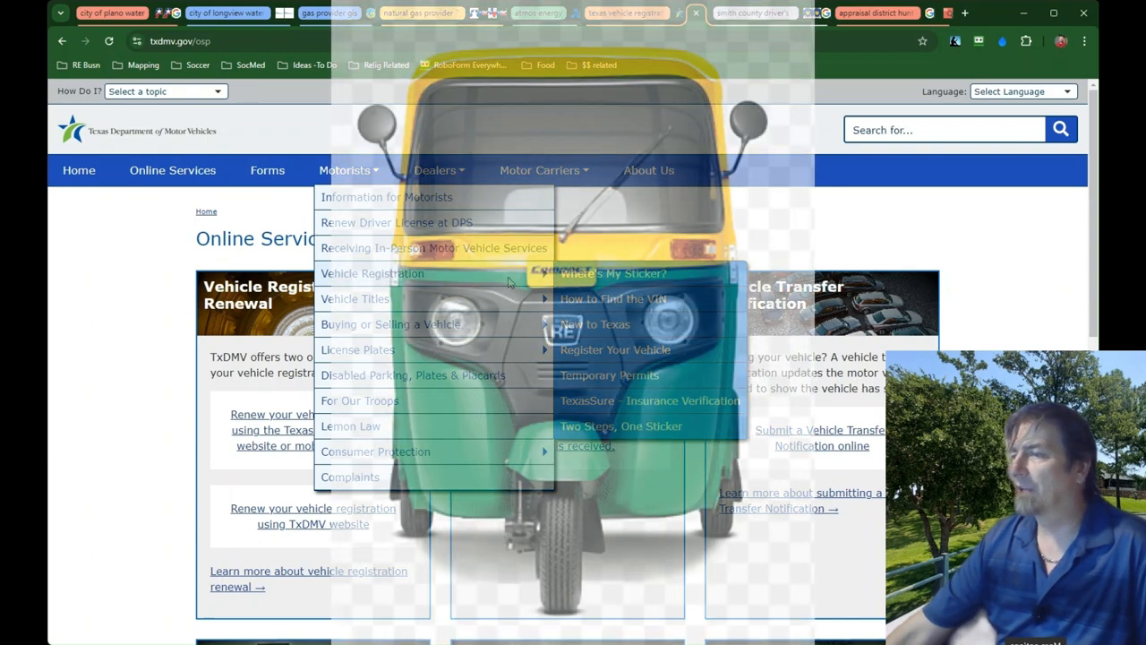
{"action": "mouse_move", "coordinate": [534, 276]}
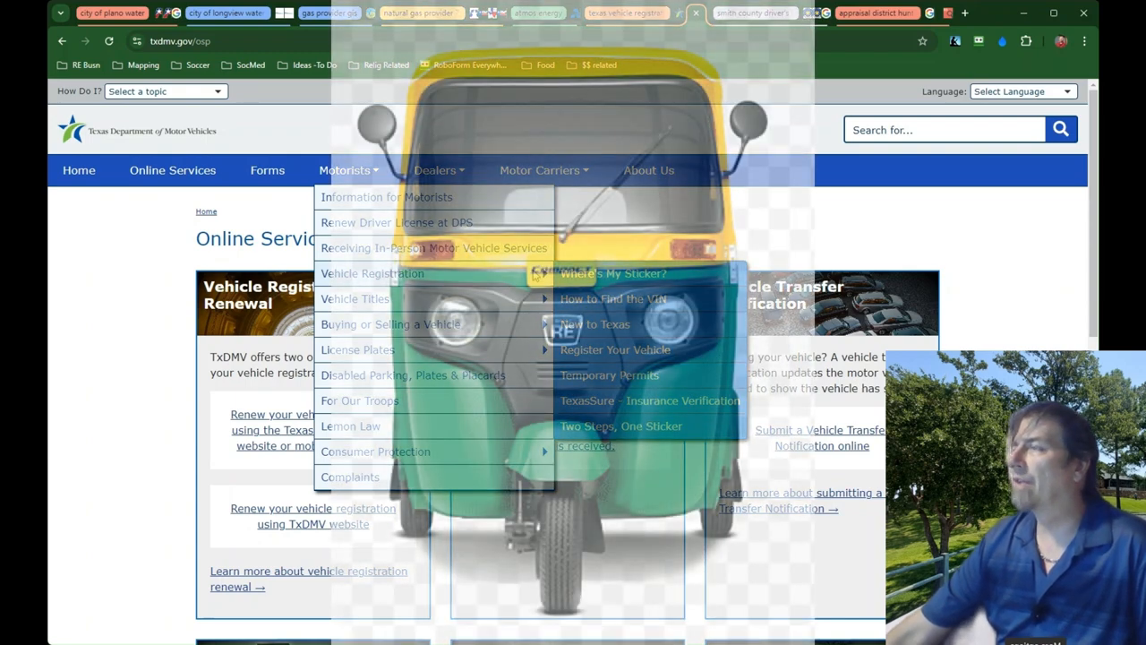